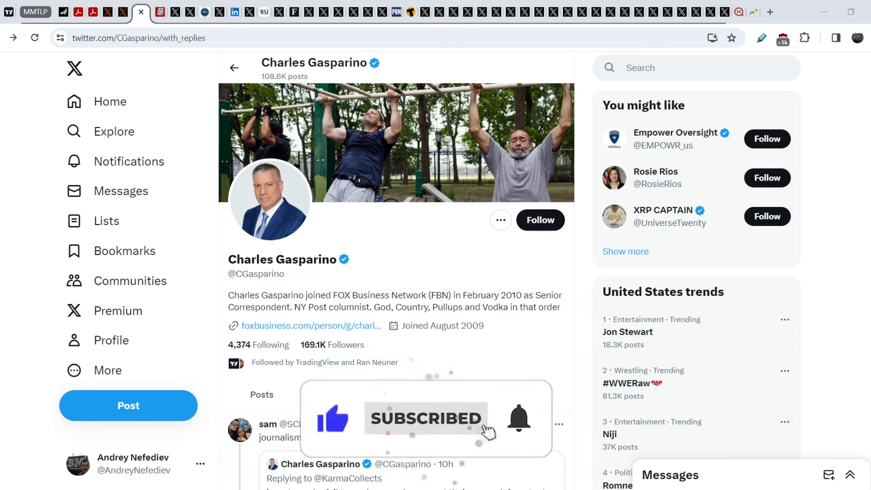
Review the Google Trends interest-over-time chart for mmtlp and return to the journalist's X Replies.
left_click(352, 394)
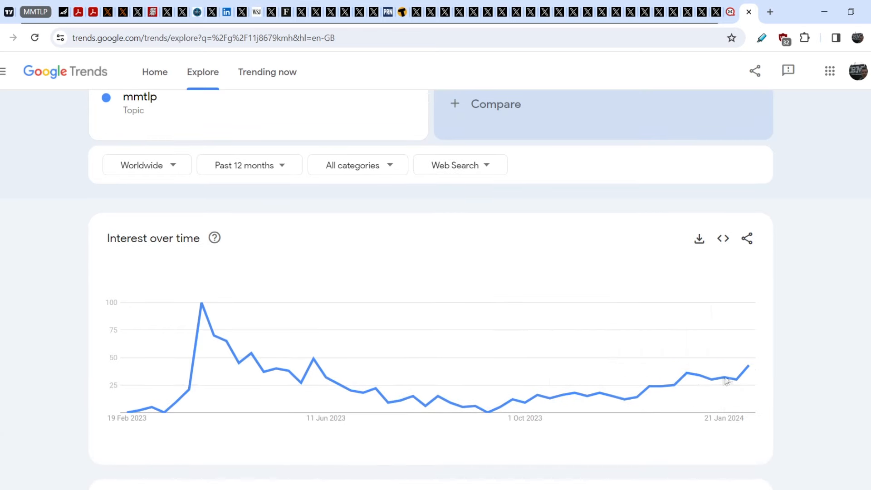
mouse_move(749, 367)
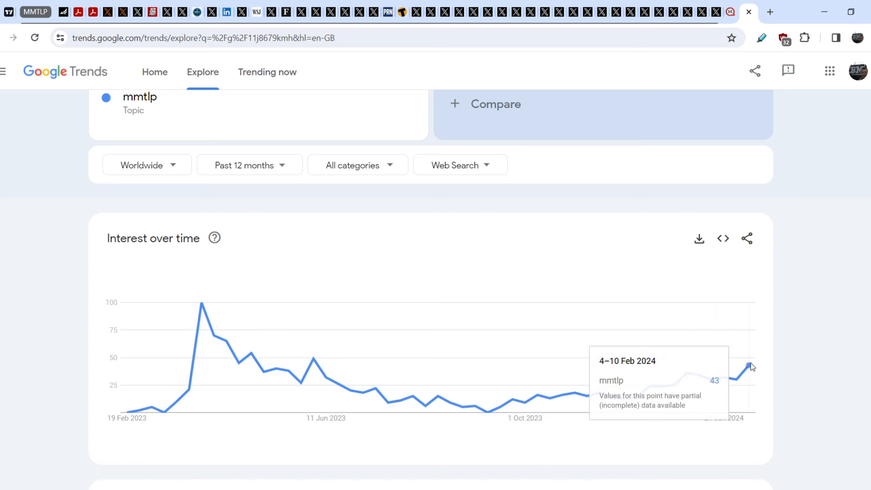
mouse_move(341, 398)
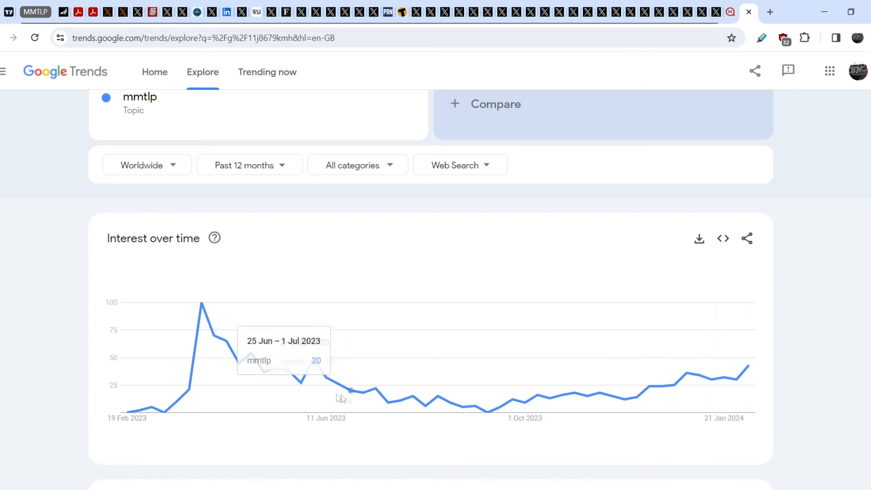
mouse_move(280, 372)
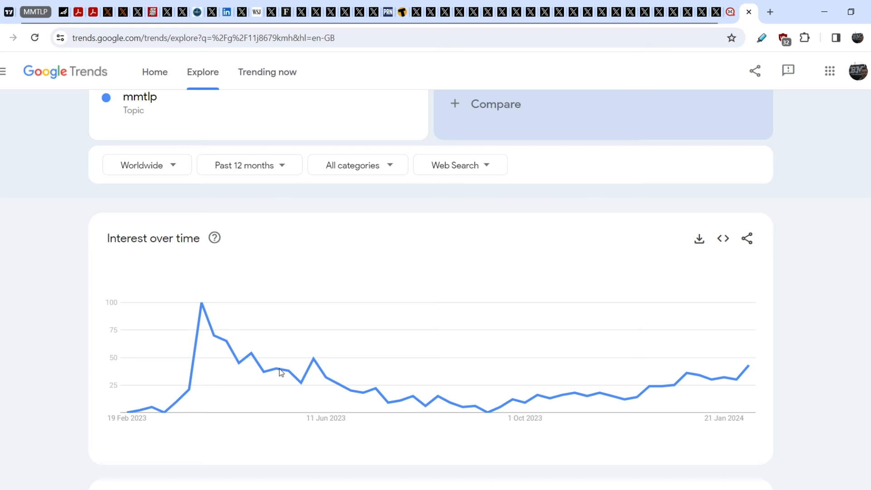
mouse_move(54, 158)
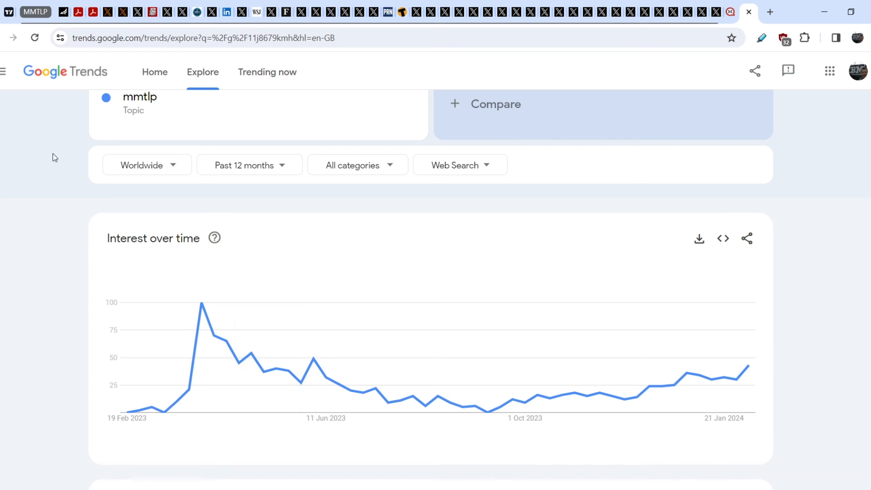
mouse_move(22, 363)
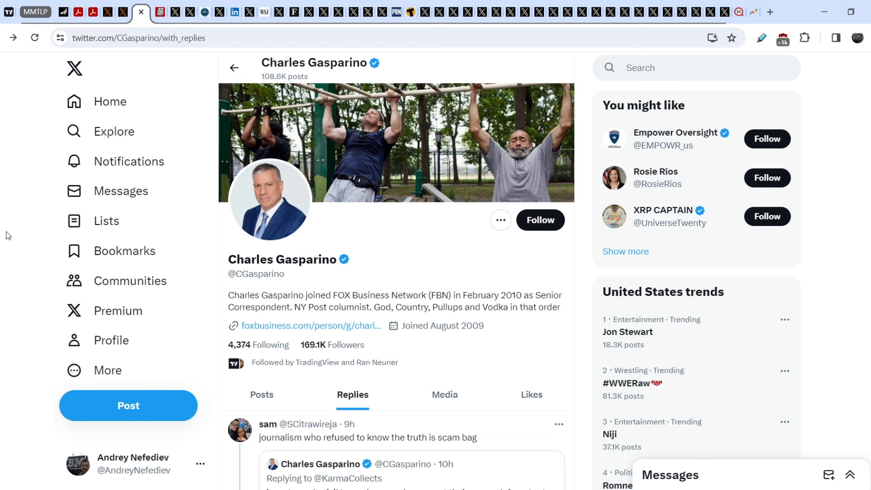
Scroll the Replies feed down to the journalist's press-release post and its highlighted image.
scroll("down", 3)
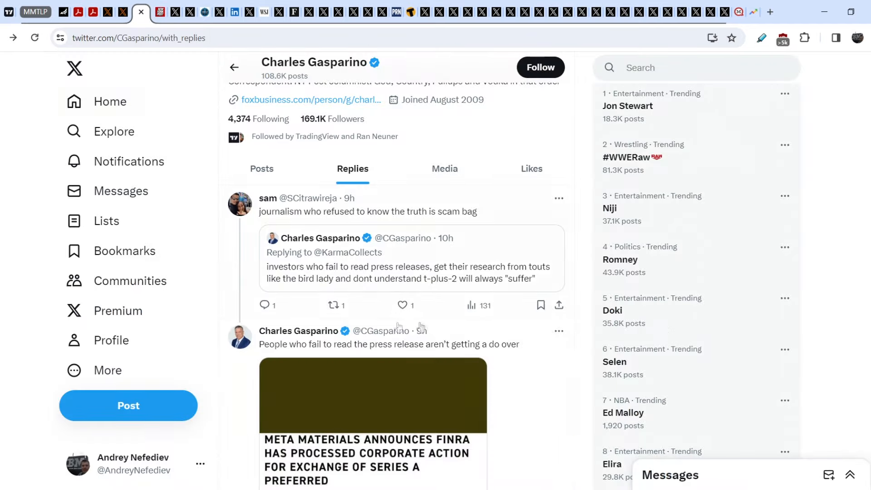
mouse_move(581, 385)
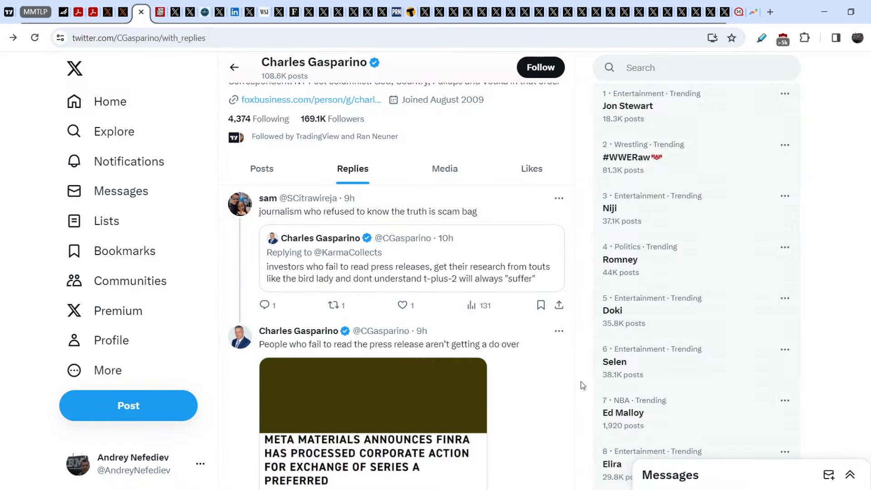
scroll("down", 3)
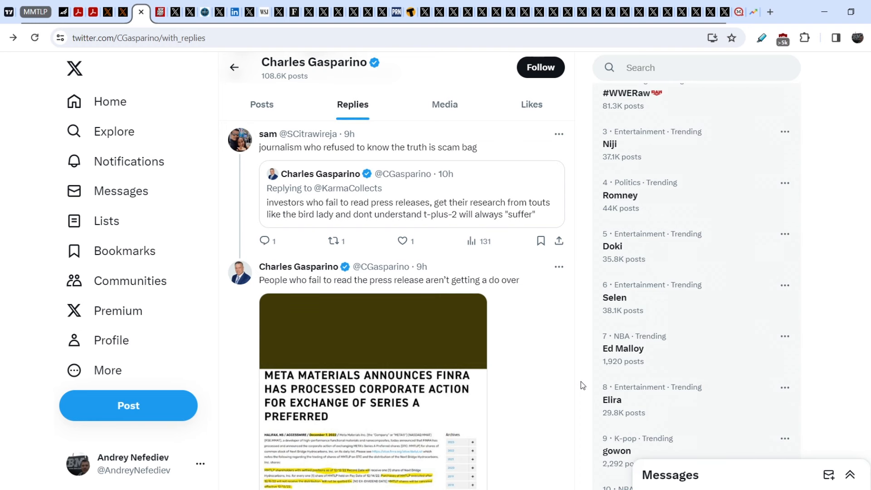
scroll("down", 3)
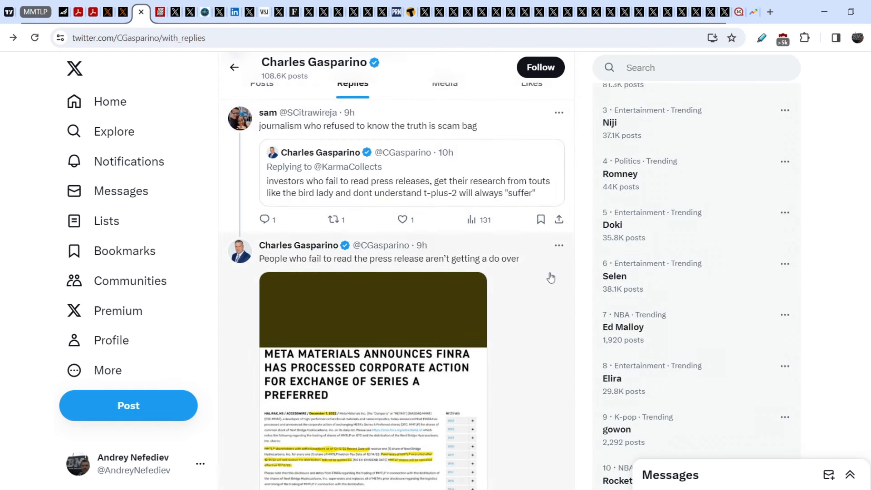
mouse_move(582, 299)
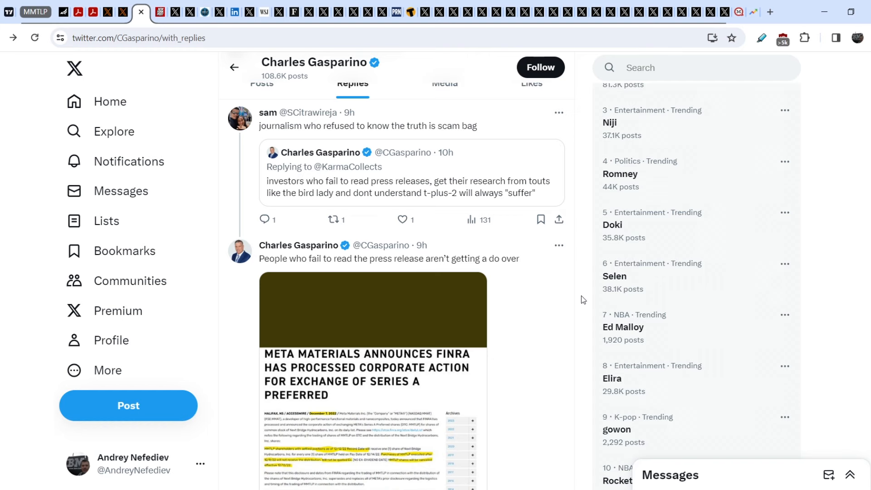
scroll("down", 3)
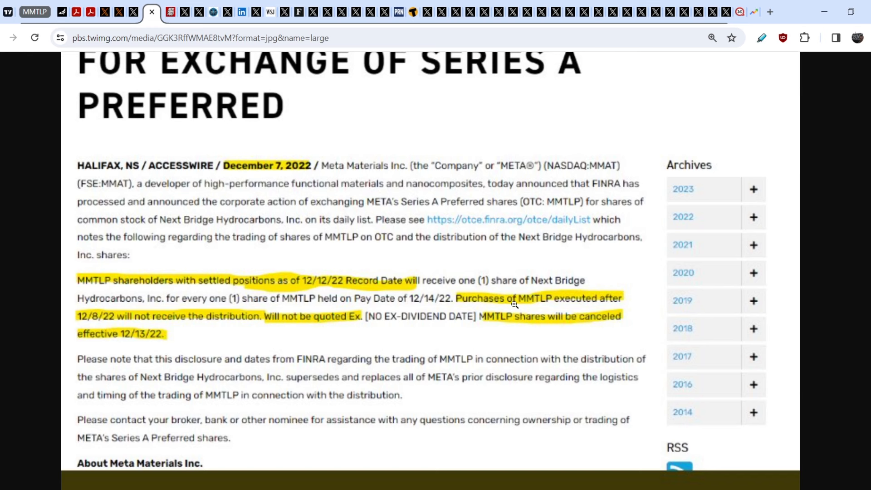
mouse_move(72, 321)
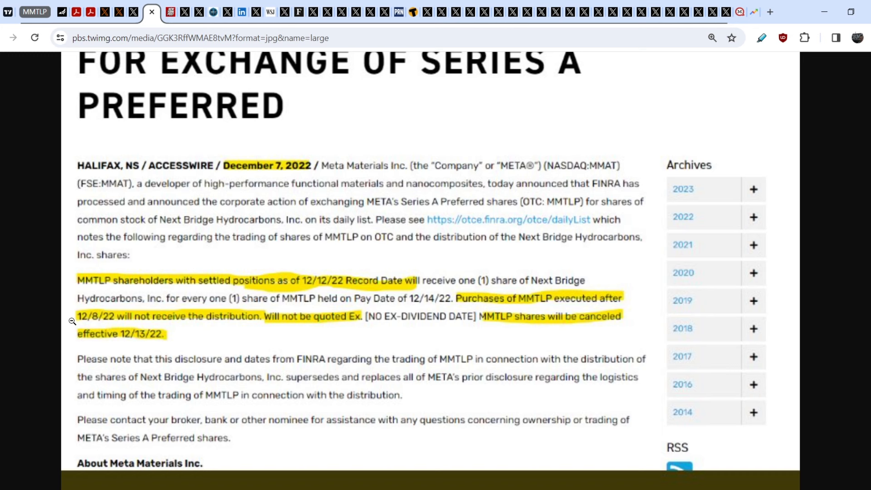
mouse_move(163, 315)
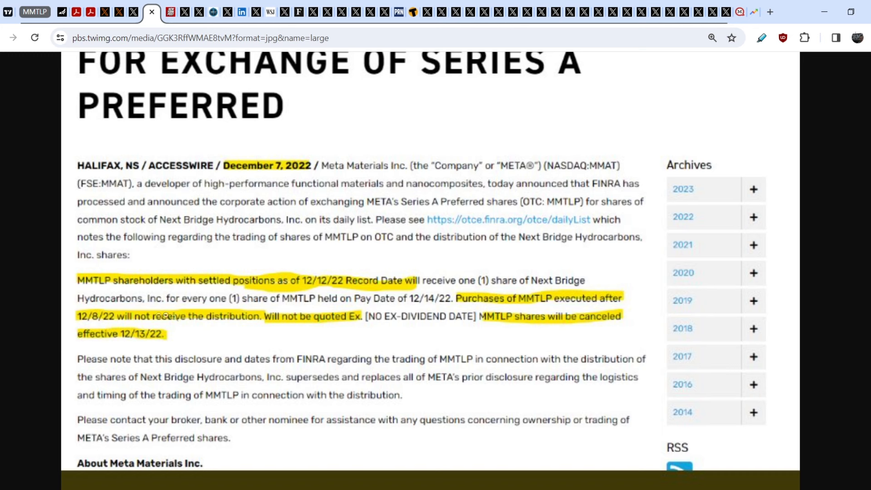
mouse_move(298, 328)
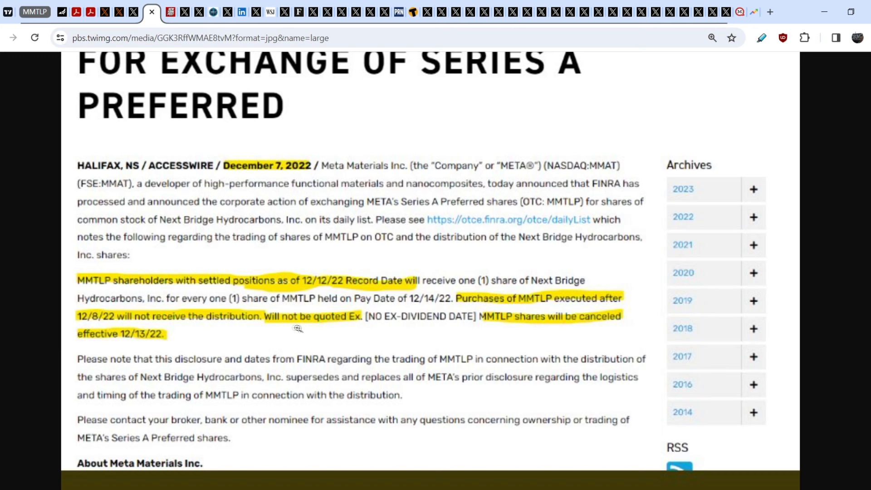
mouse_move(563, 324)
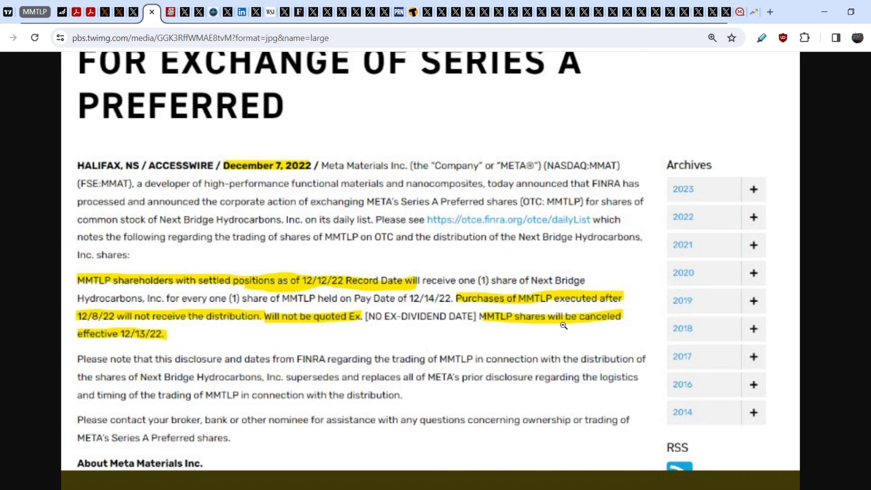
mouse_move(139, 341)
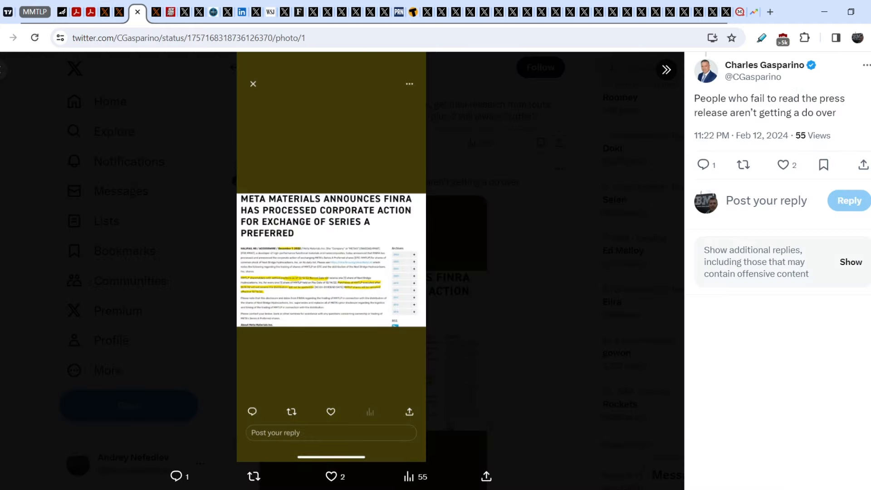
left_click(253, 84)
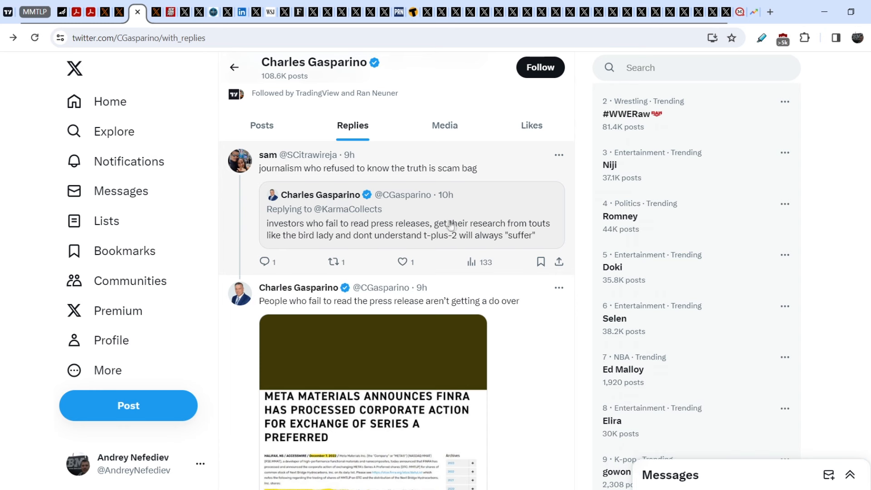
mouse_move(288, 245)
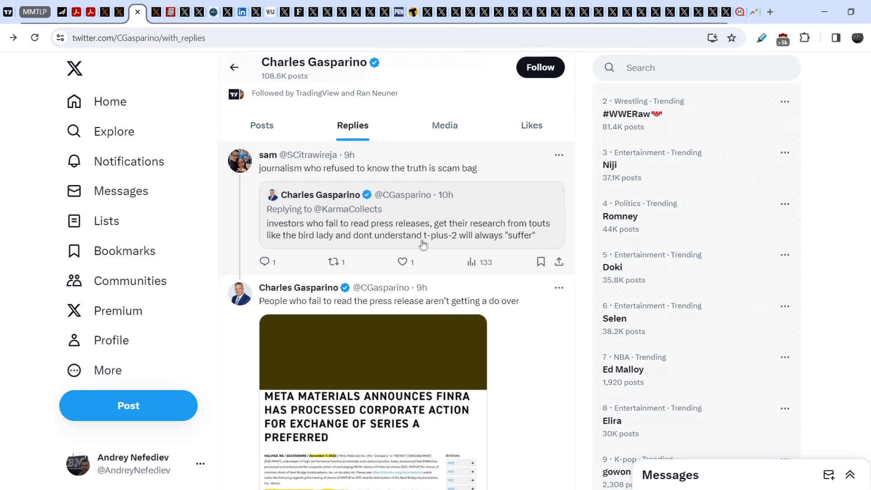
mouse_move(577, 337)
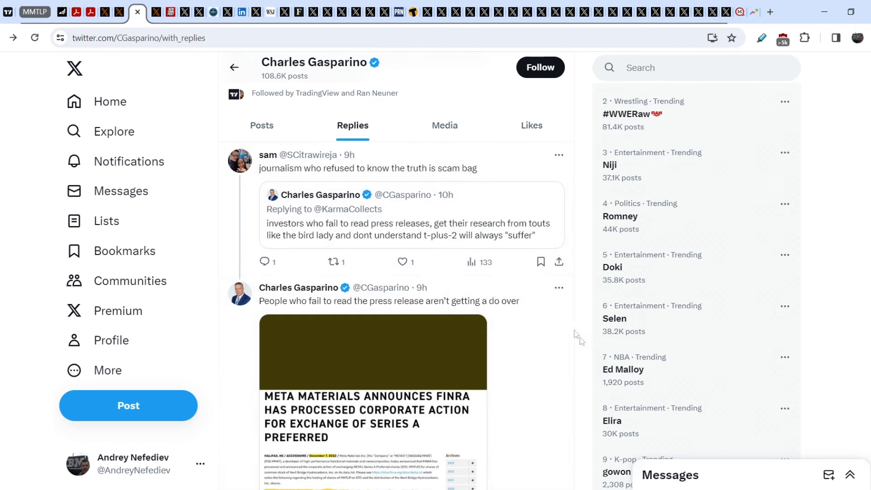
scroll("down", 3)
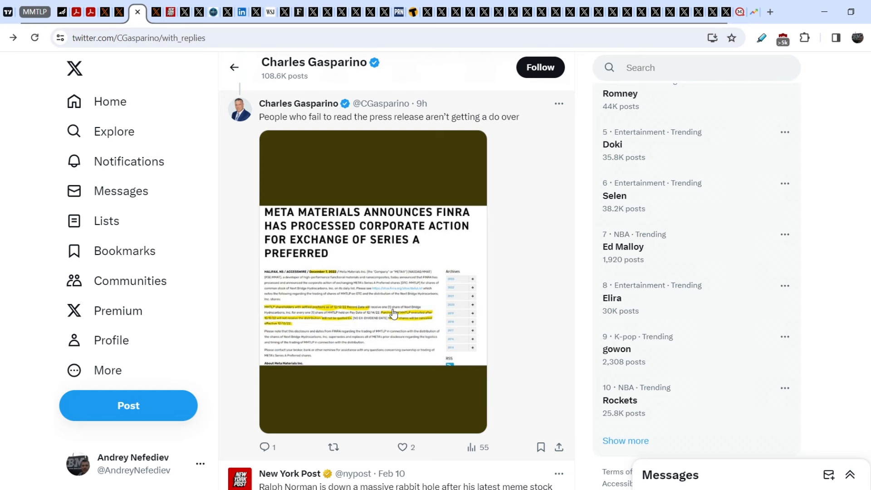
mouse_move(168, 52)
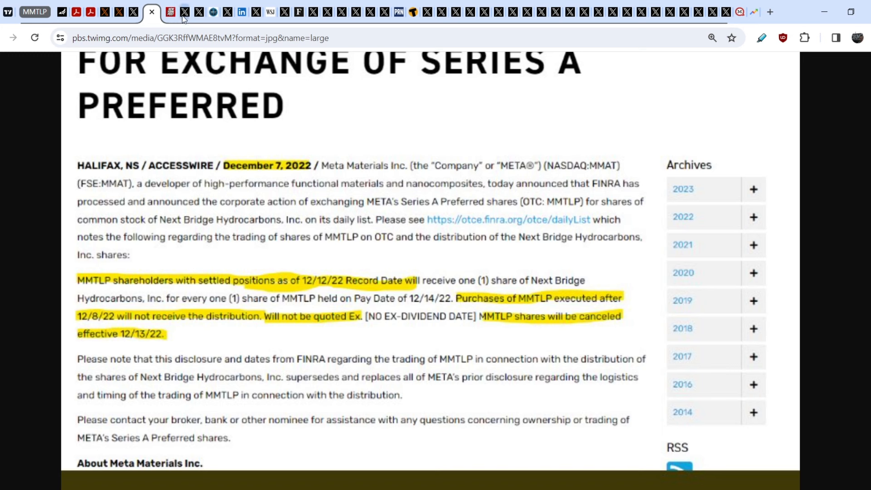
Bring up the New York Post article on the congressman's meme stock conspiracy and its header.
left_click(165, 12)
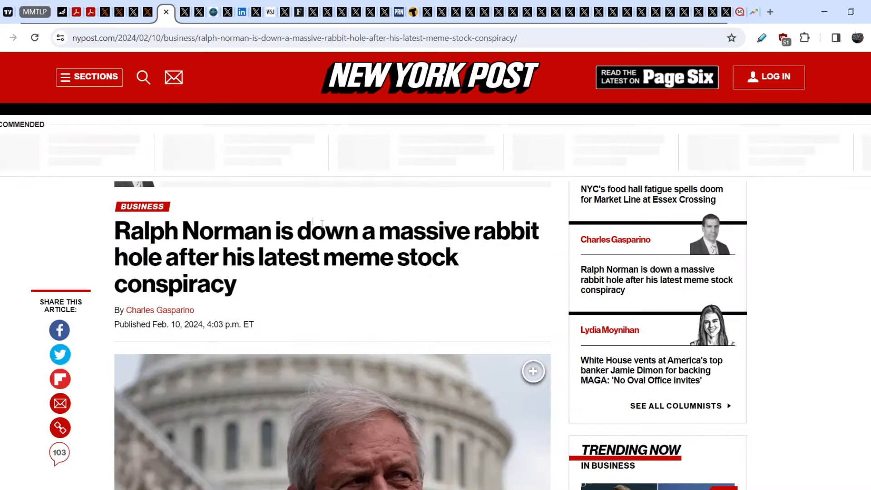
scroll("down", 3)
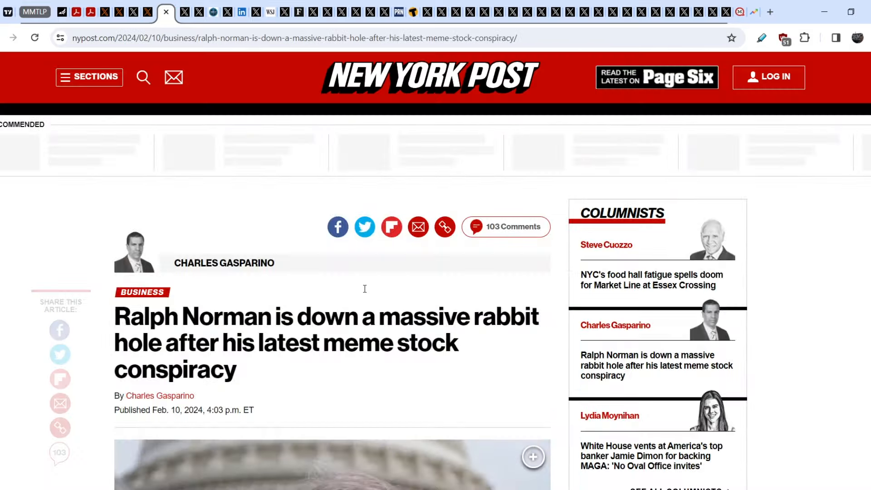
scroll("down", 3)
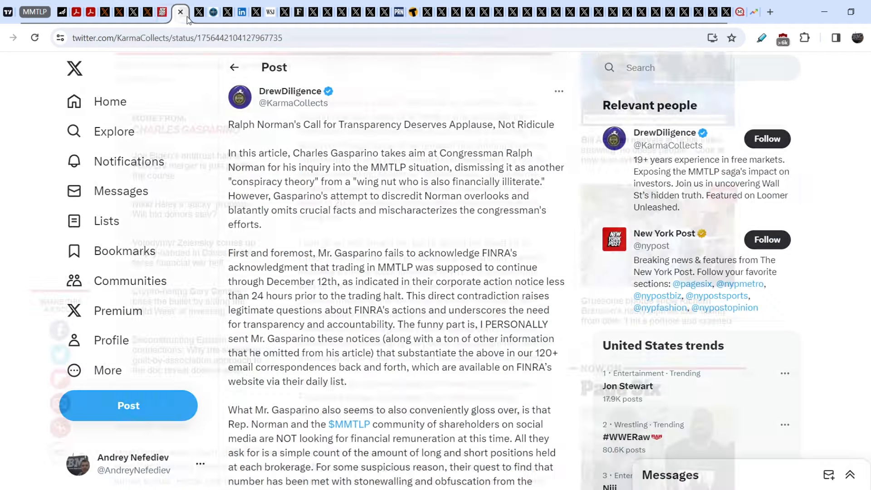
Read to the end of the transparency rebuttal post, then bring up the professor's Congress presentation page.
scroll("down", 3)
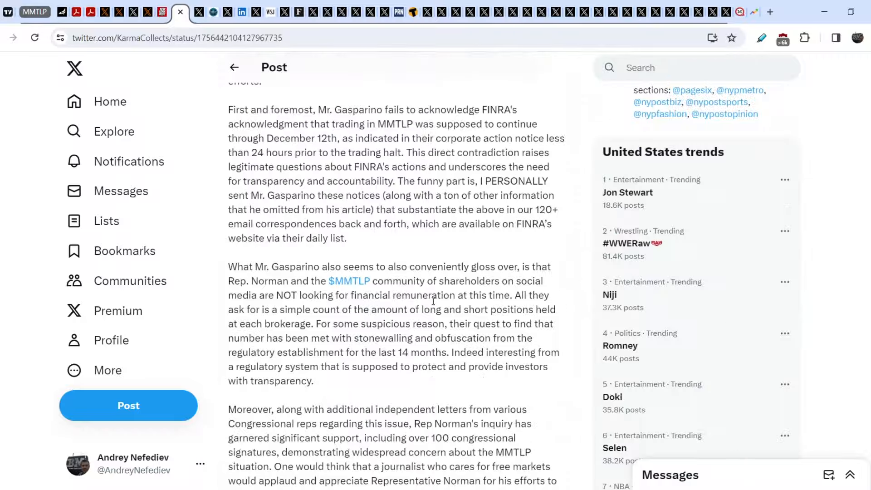
scroll("down", 3)
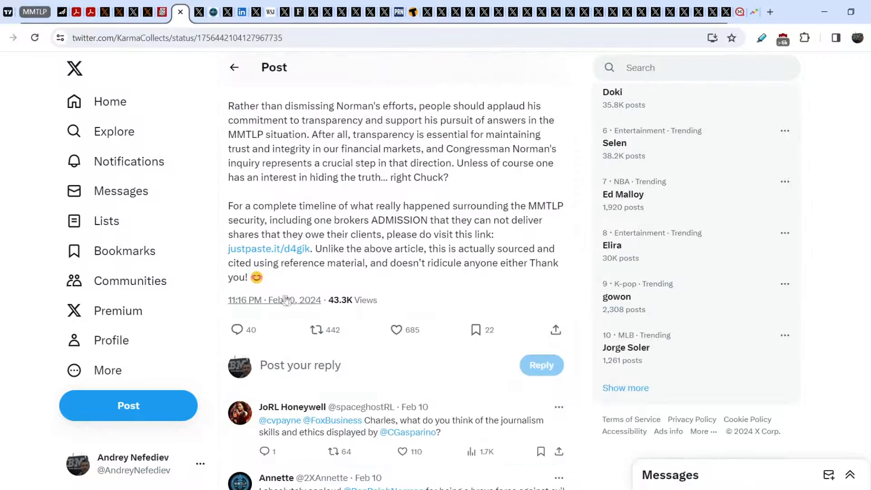
scroll("down", 3)
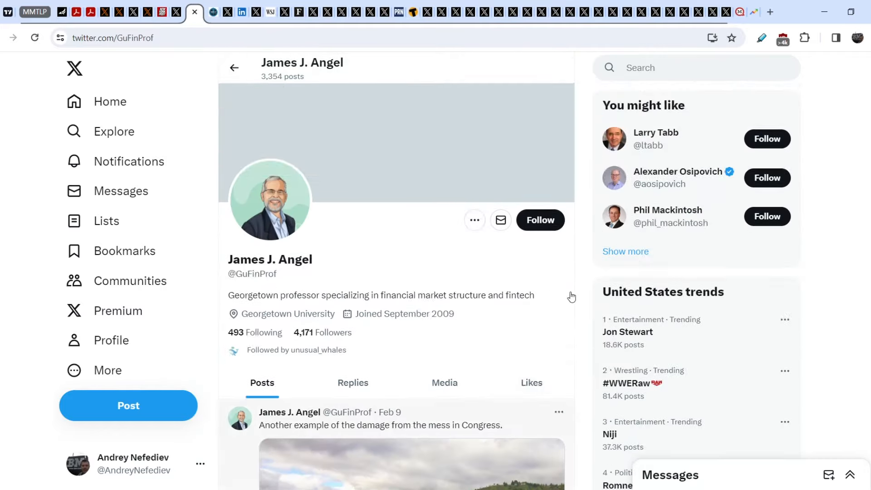
left_click(209, 12)
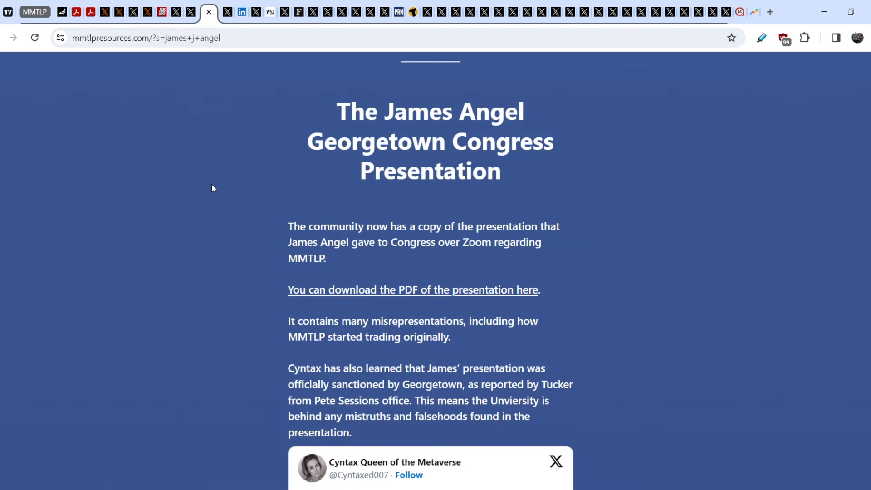
mouse_move(222, 255)
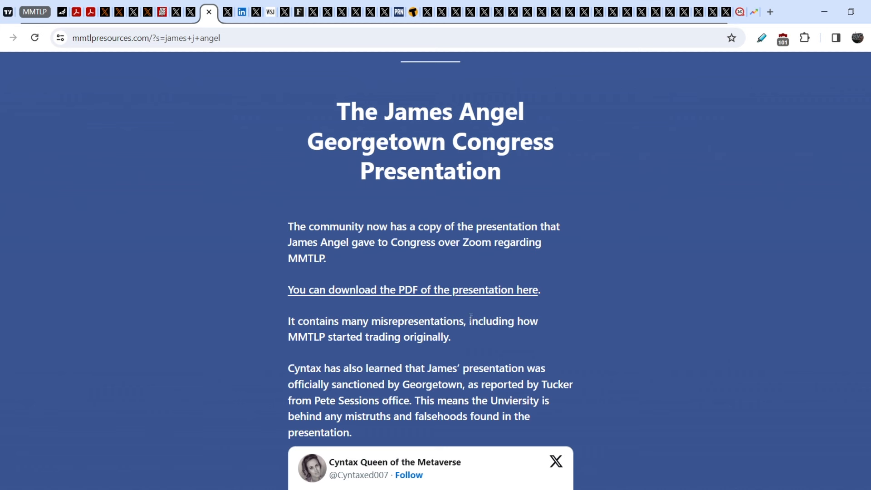
mouse_move(284, 277)
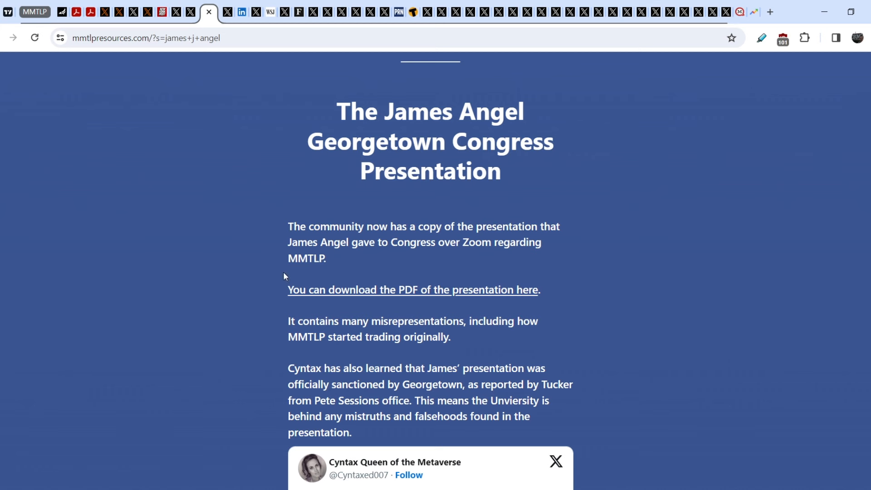
mouse_move(227, 16)
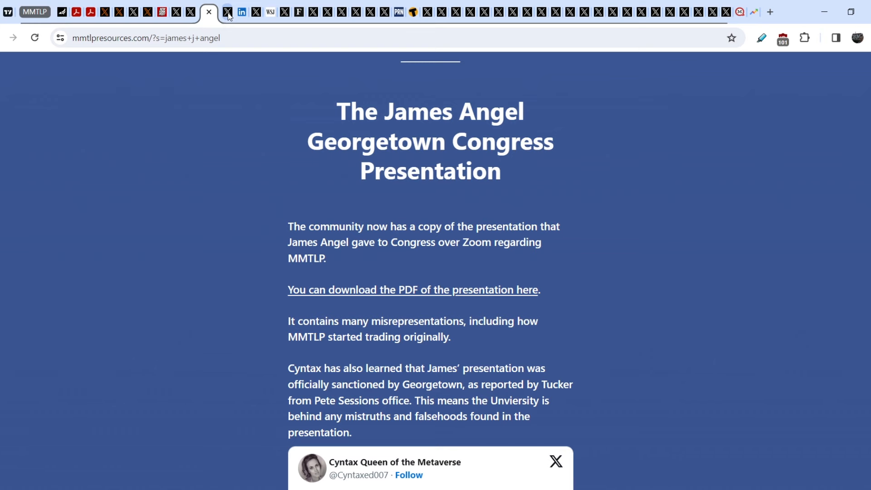
Switch to the LinkedIn open letter to Congress and Georgetown about Prof. James Angel.
left_click(240, 12)
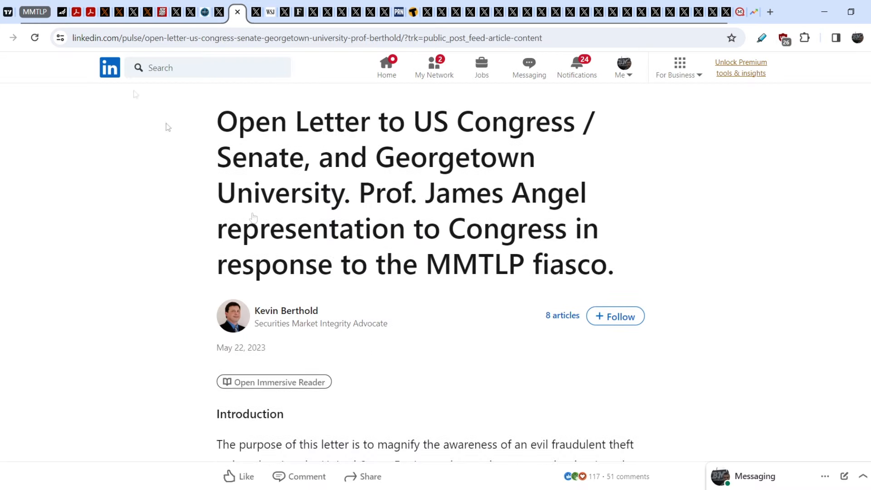
mouse_move(253, 308)
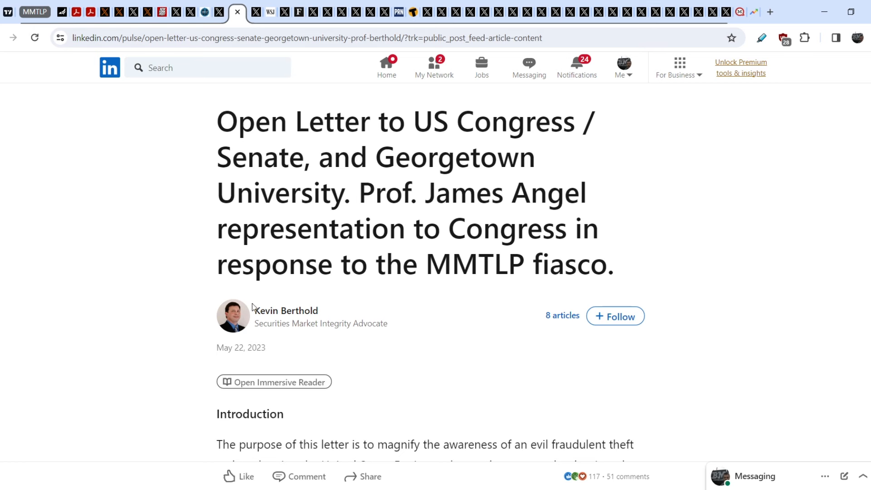
mouse_move(207, 117)
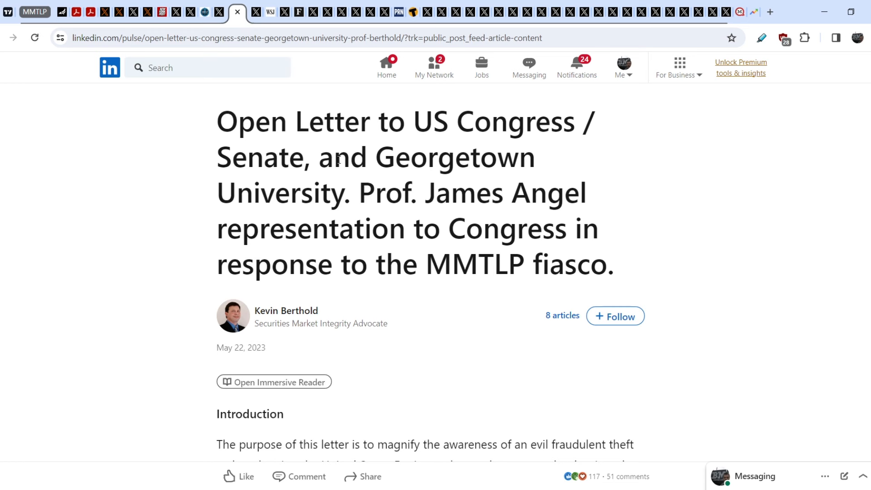
mouse_move(366, 196)
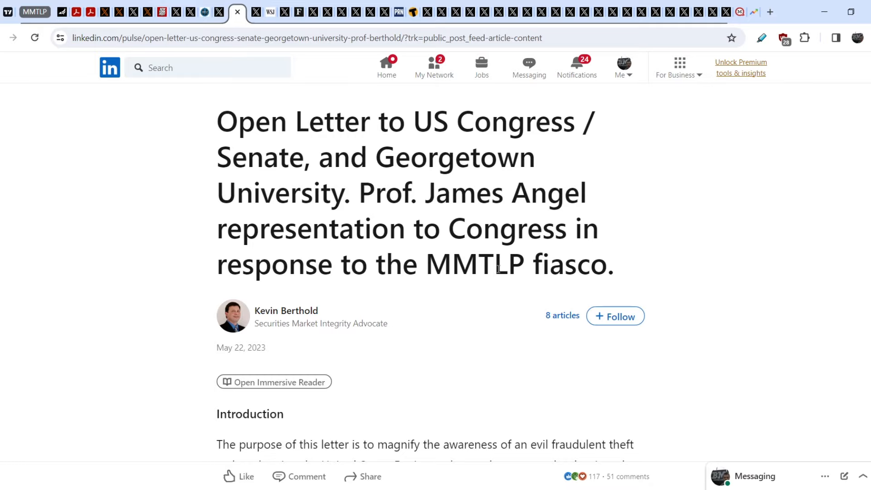
mouse_move(285, 310)
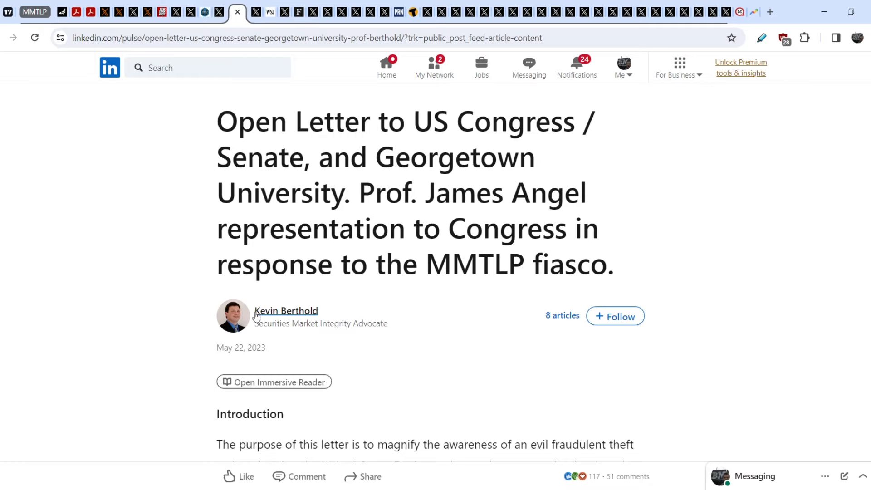
Read through the open letter's MMTLP arguments, then return to the mmtlpresources James Angel article.
scroll("down", 3)
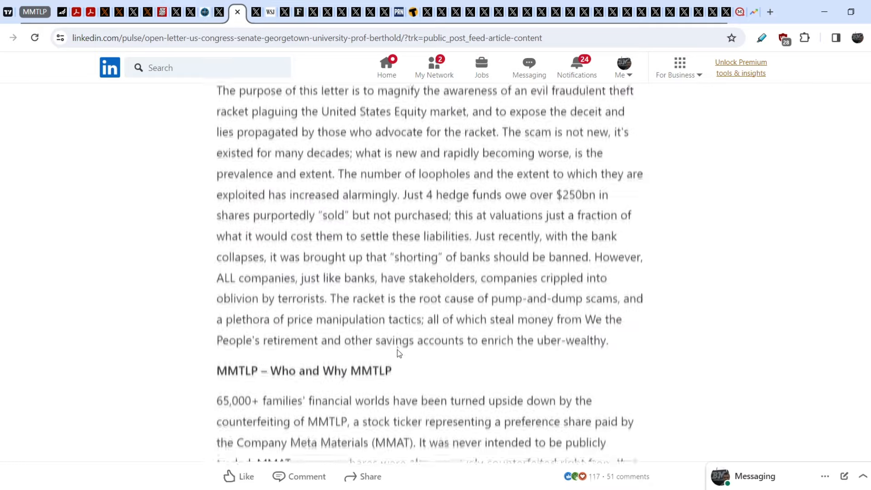
scroll("down", 3)
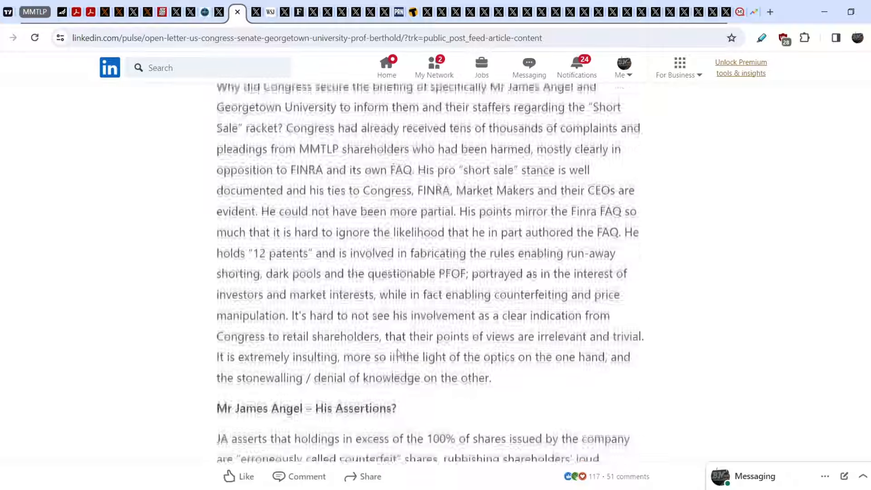
scroll("down", 3)
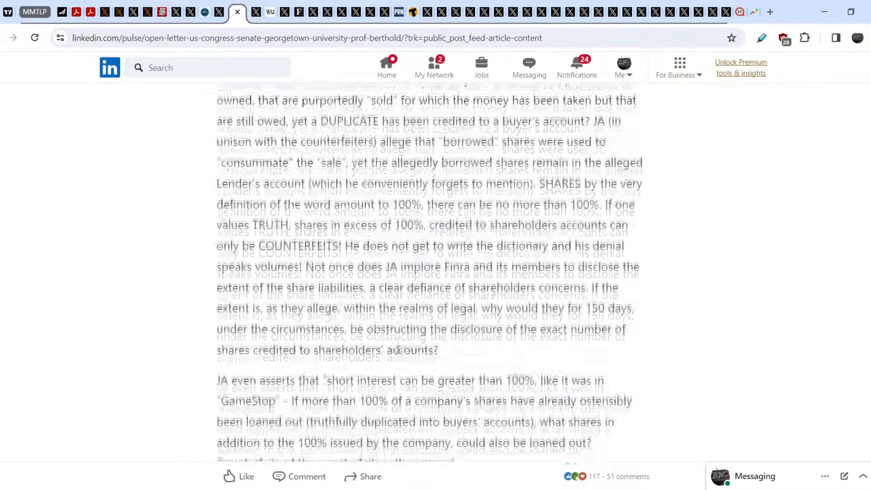
left_click(240, 12)
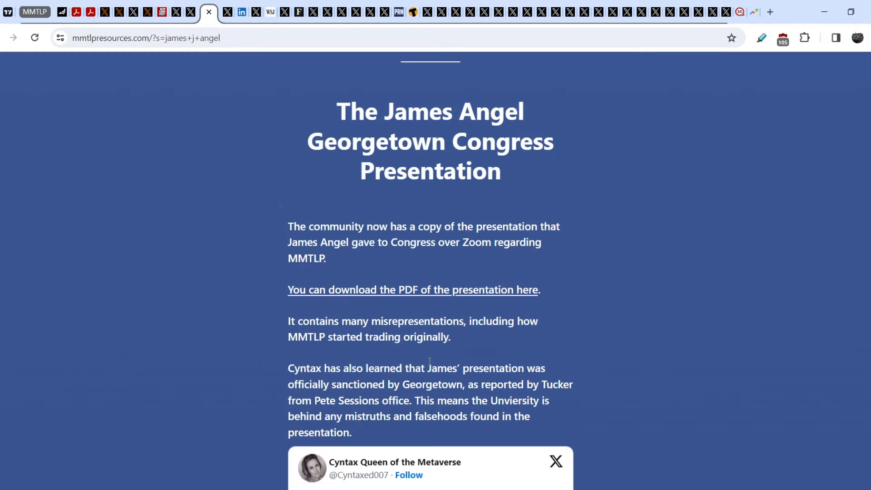
Scroll back up the mmtlpresources article on the Georgetown Congress presentation.
scroll("up", 3)
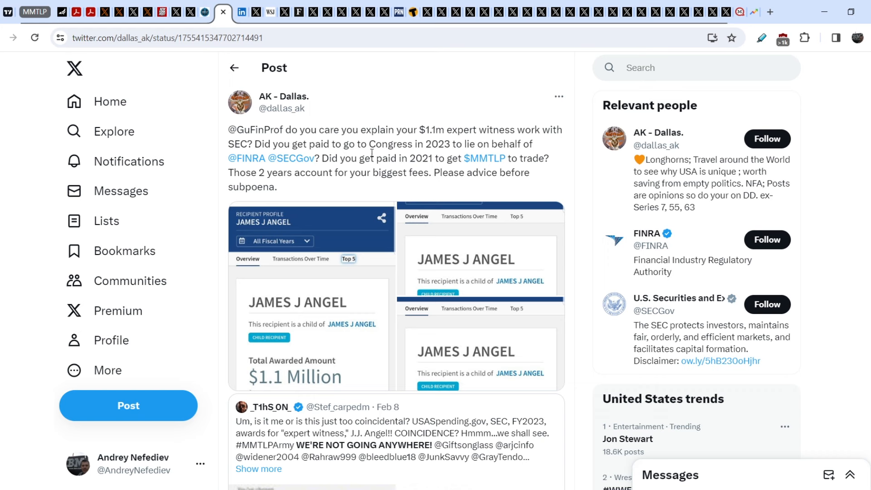
mouse_move(291, 138)
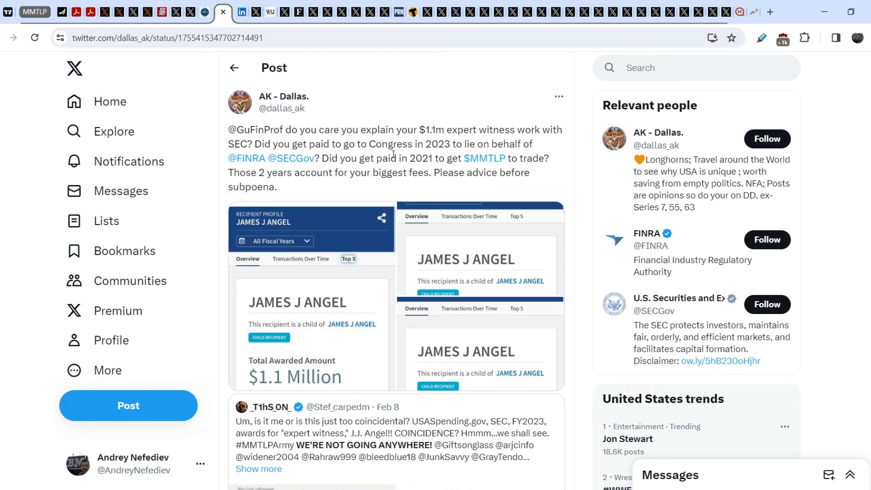
mouse_move(392, 169)
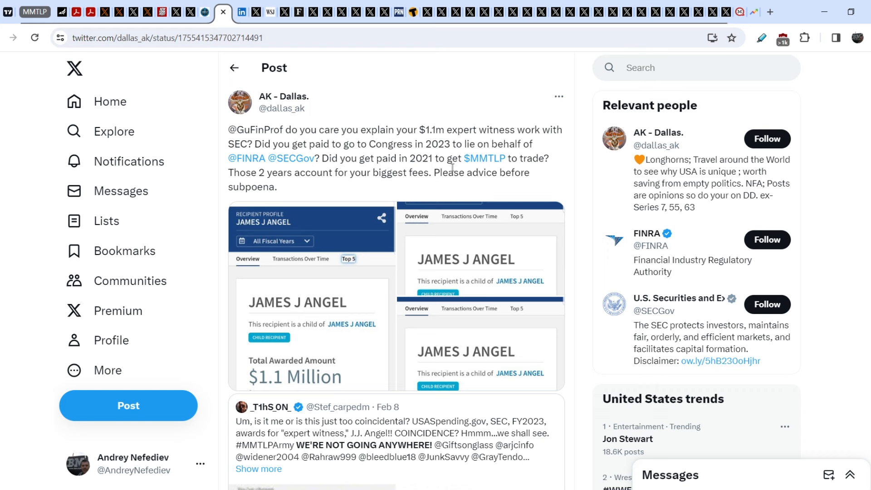
mouse_move(305, 185)
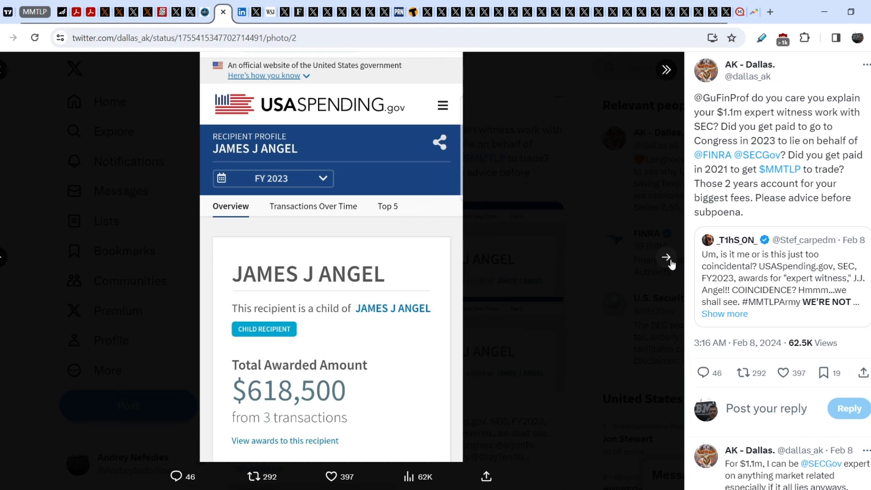
View the next attached USAspending image showing James J Angel's FY2023 awards.
left_click(665, 257)
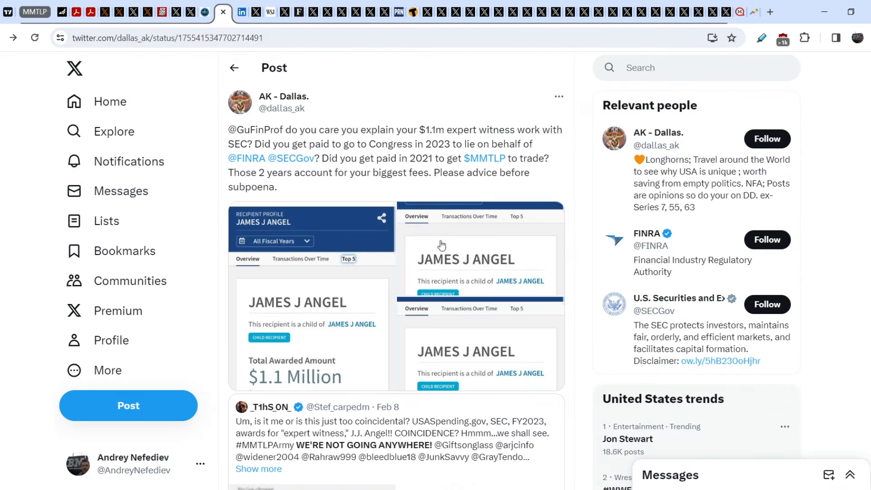
mouse_move(401, 302)
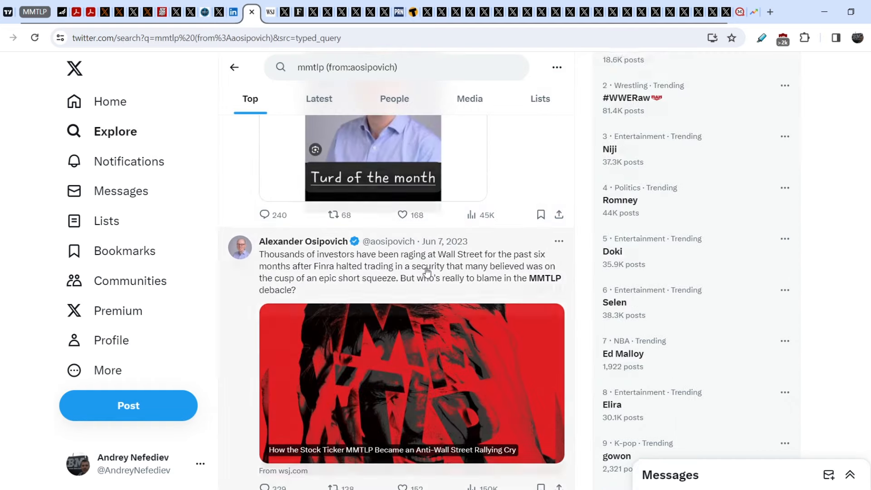
Scroll the X search results and the WSJ article on MMTLP as an anti-Wall Street rallying cry.
scroll("down", 3)
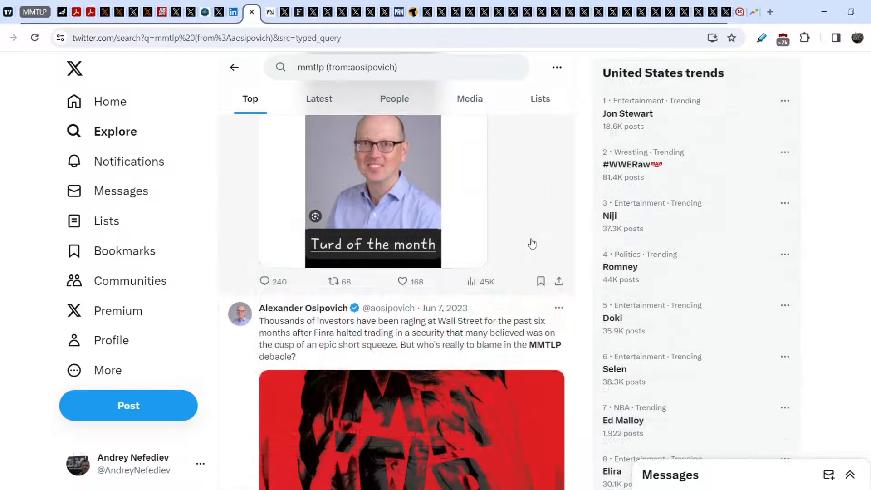
scroll("down", 3)
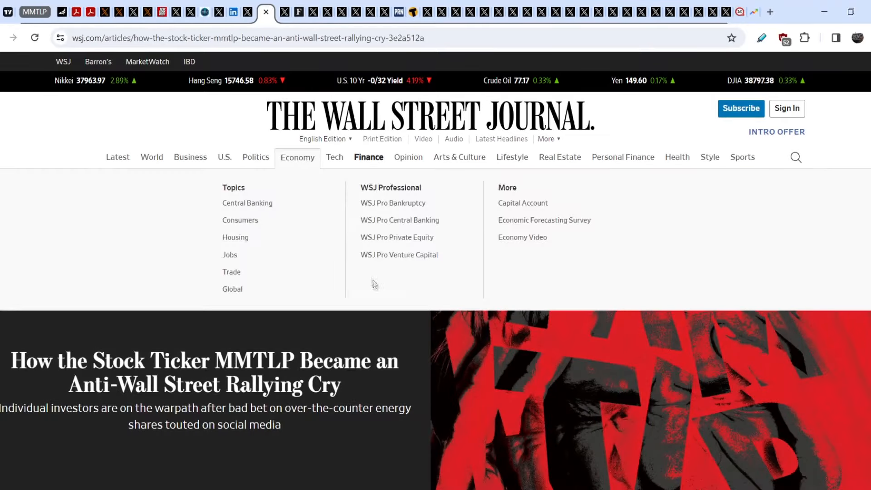
scroll("down", 3)
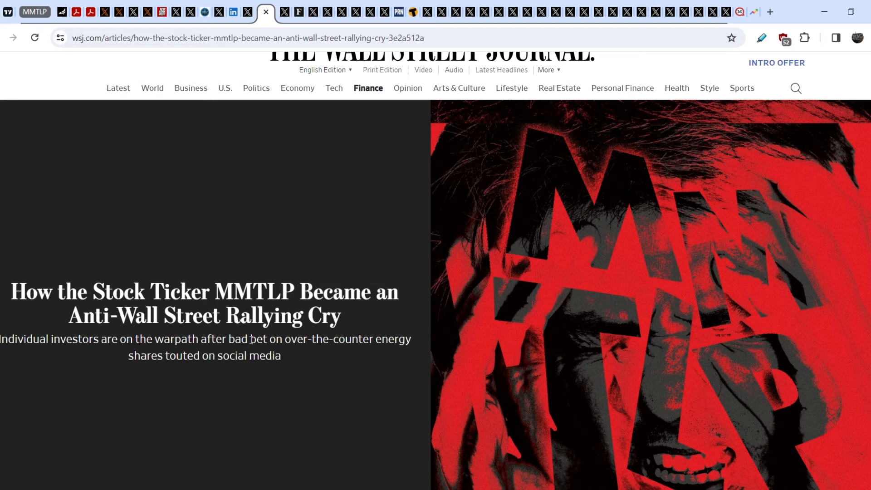
mouse_move(331, 354)
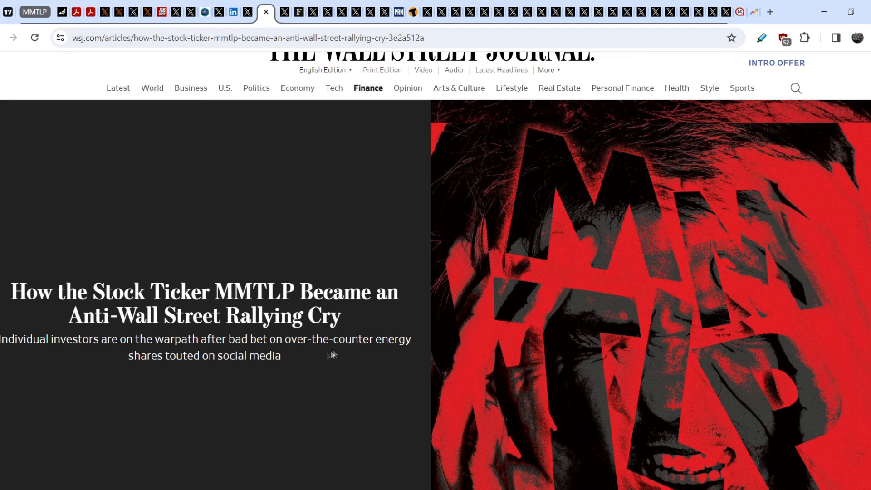
mouse_move(375, 325)
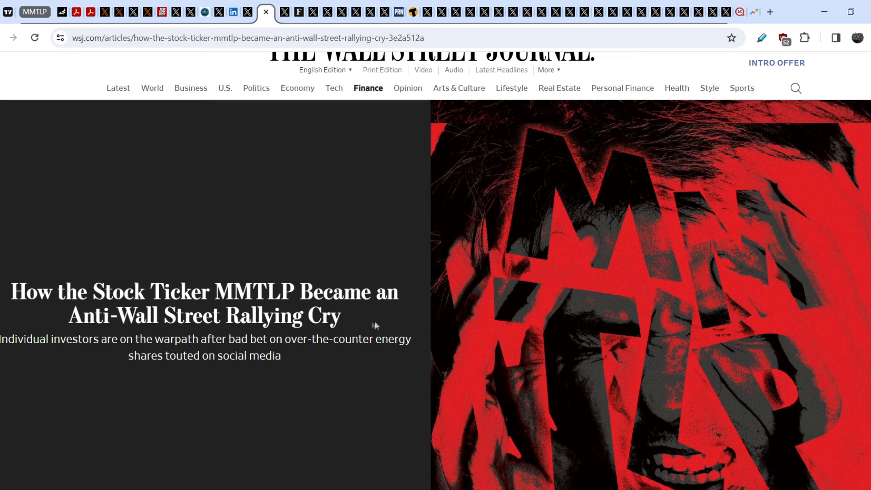
scroll("down", 3)
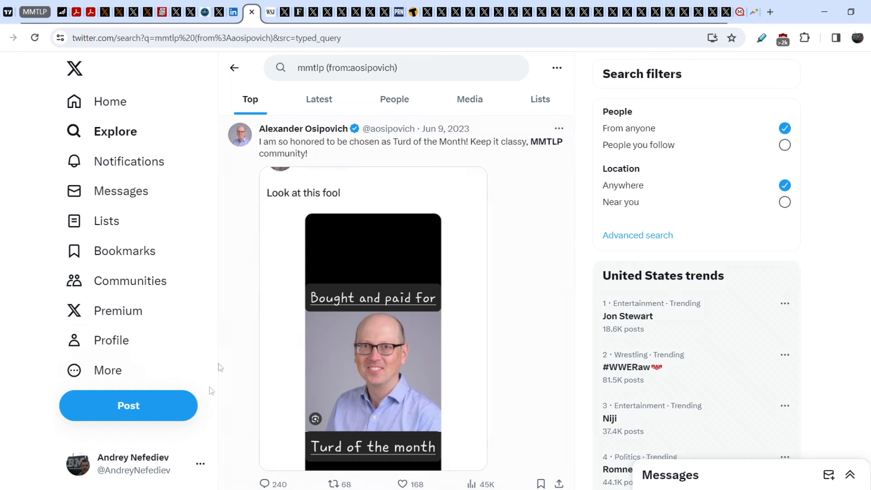
scroll("down", 3)
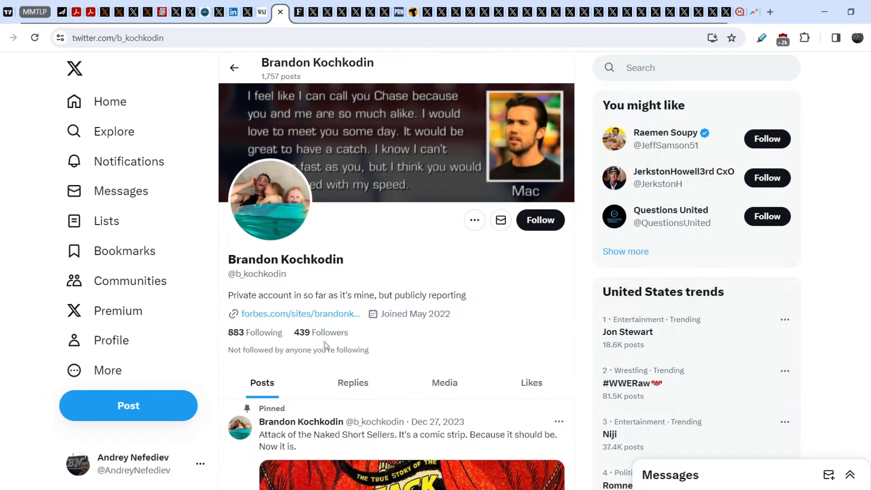
scroll("down", 3)
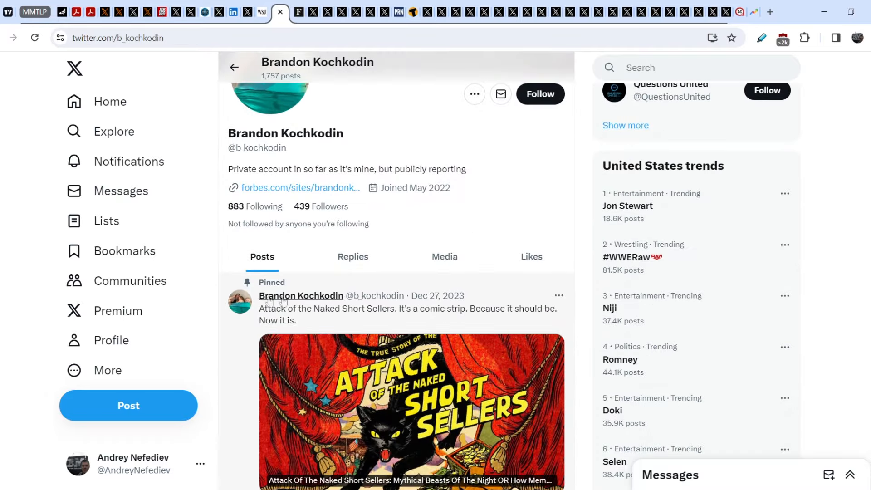
scroll("down", 3)
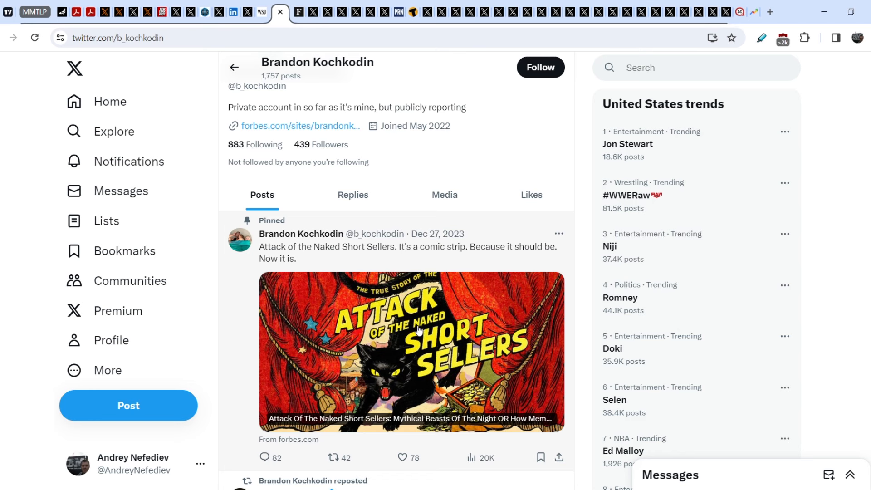
mouse_move(372, 271)
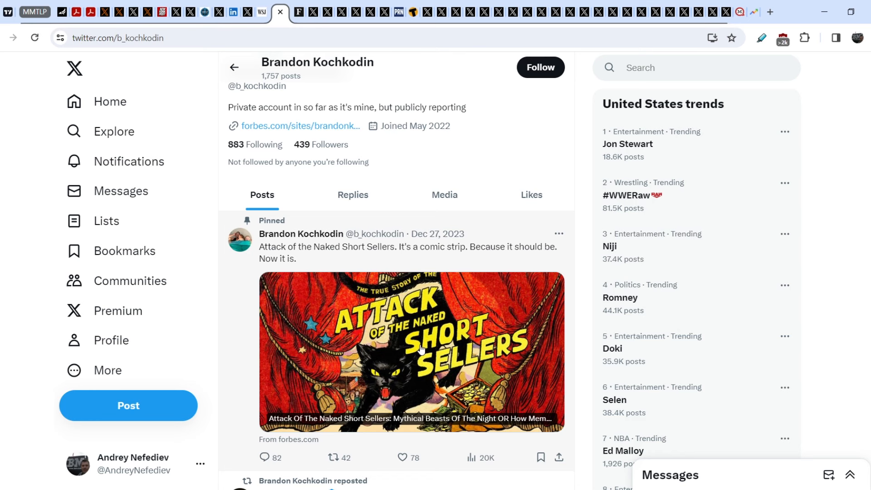
mouse_move(421, 344)
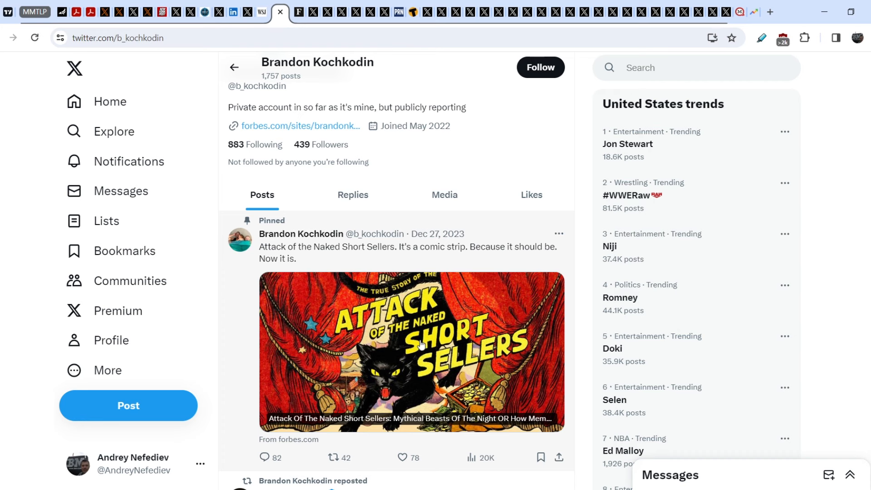
mouse_move(402, 359)
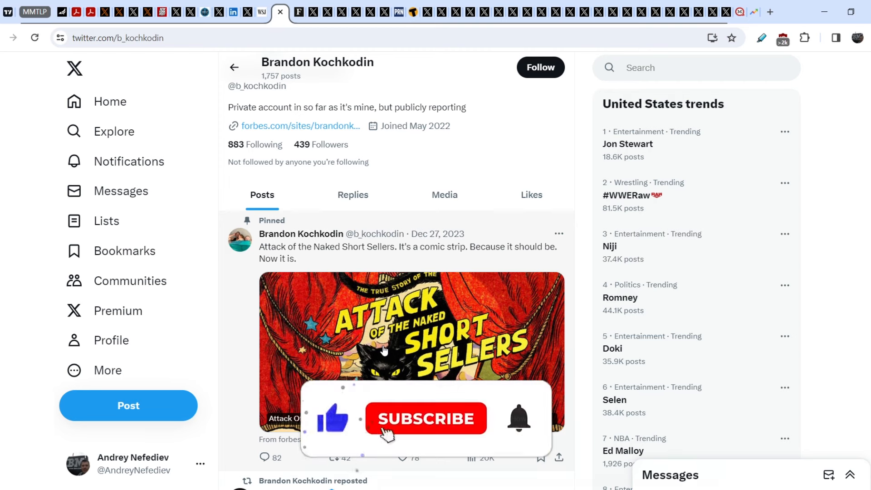
left_click(425, 419)
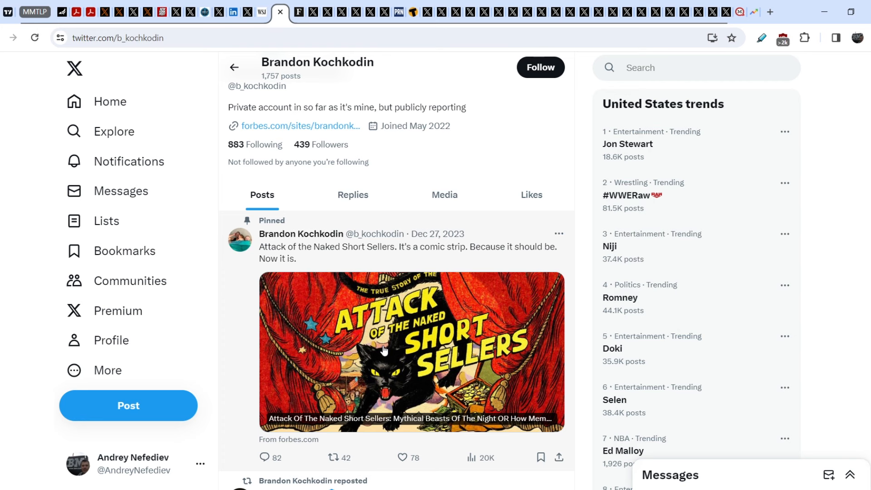
mouse_move(315, 82)
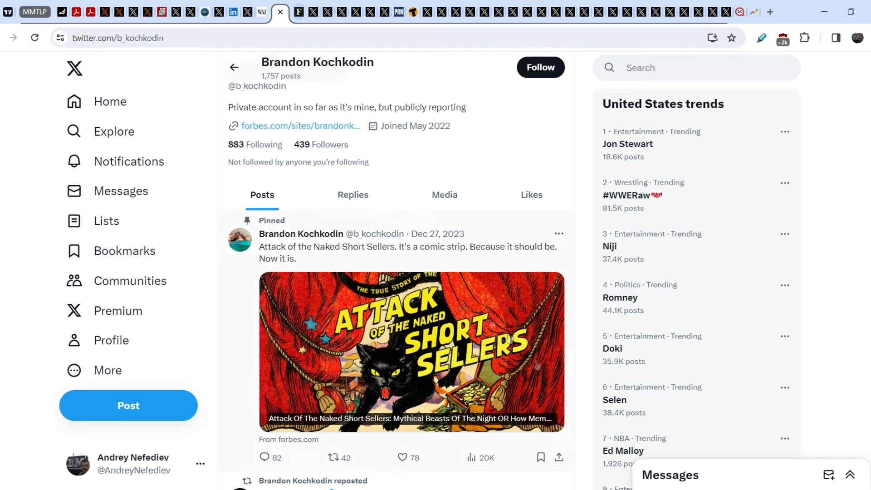
mouse_move(304, 30)
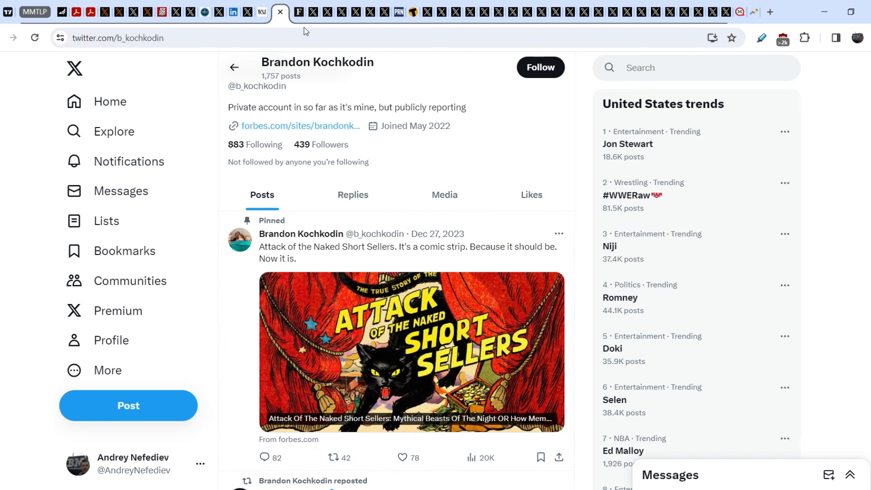
left_click(299, 125)
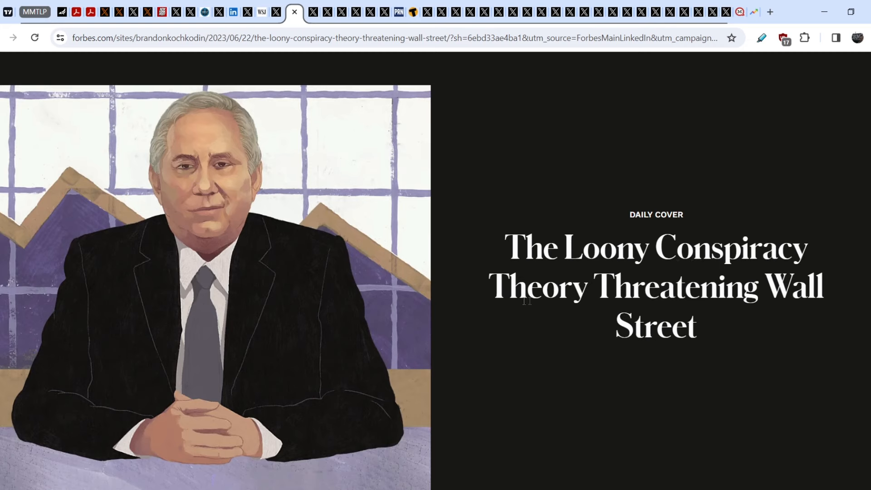
Read down the Forbes cover story, then move to the X profile with the subpoena post.
scroll("down", 3)
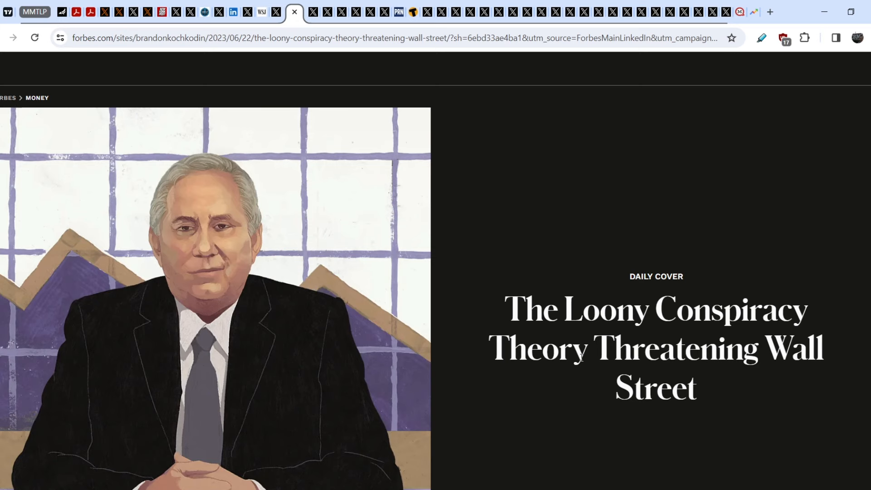
left_click(300, 11)
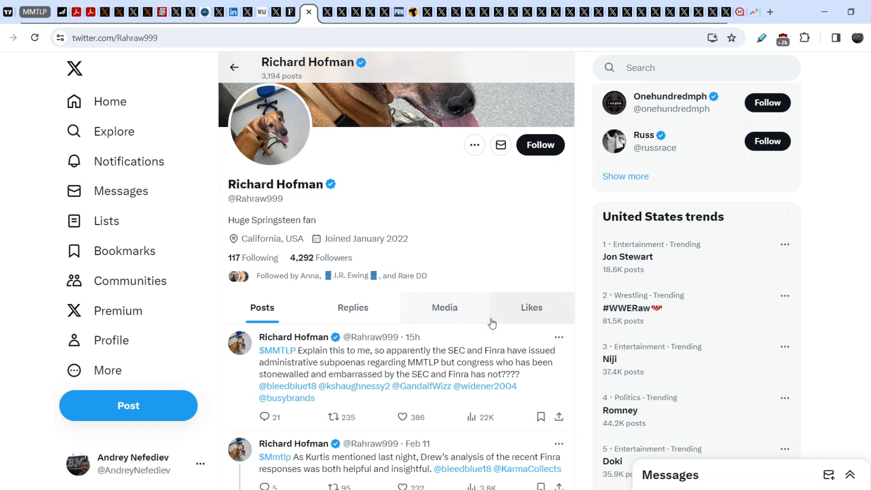
mouse_move(521, 336)
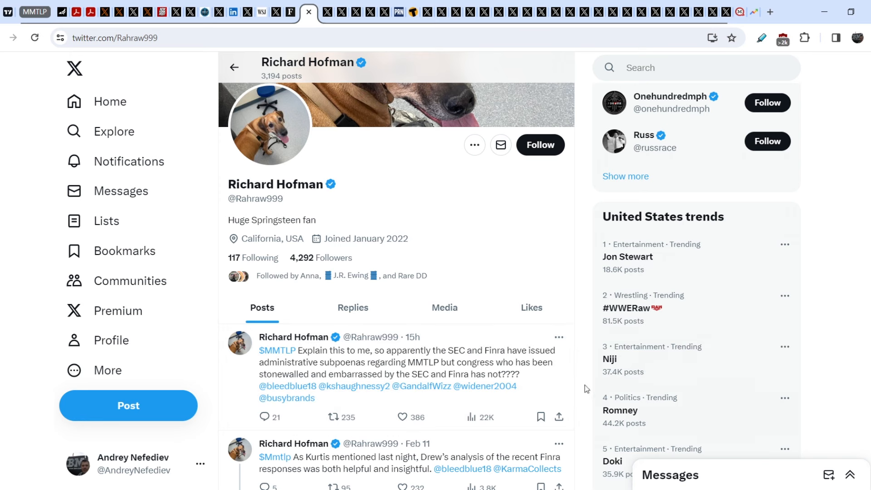
scroll("down", 3)
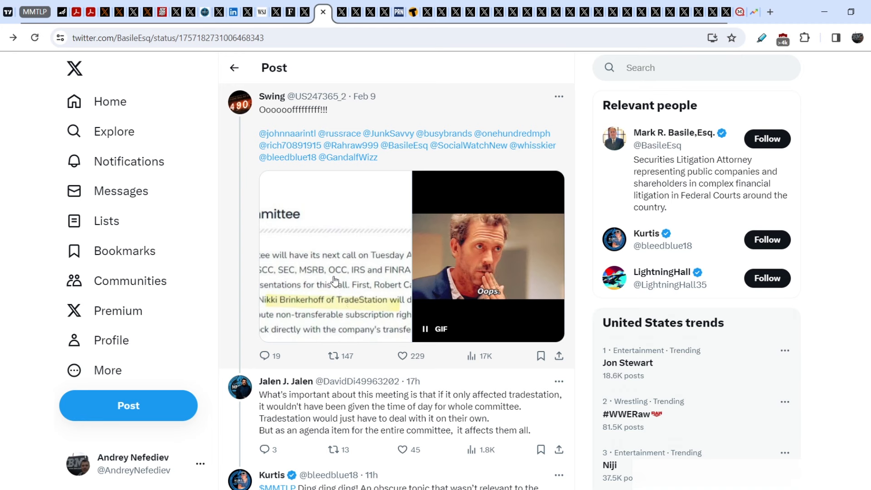
Reach the FIF reply in the thread and enlarge the Back Office Committee screenshot about Next Bridge.
scroll("down", 3)
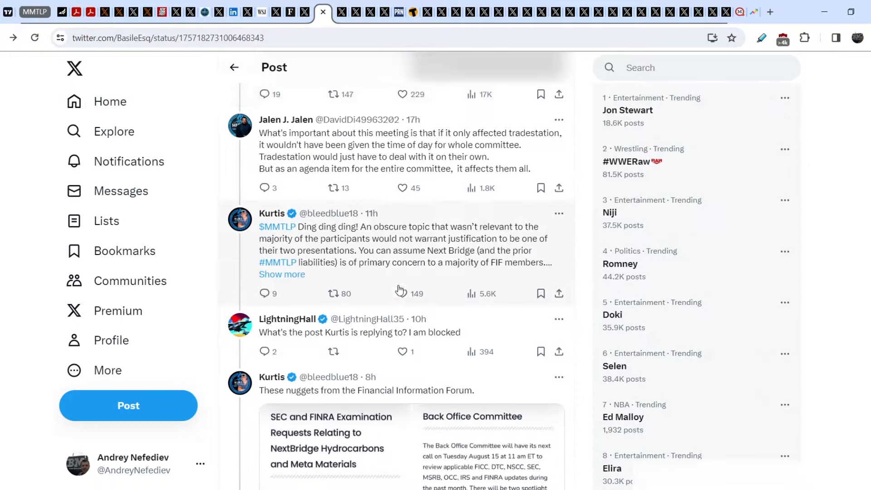
scroll("down", 3)
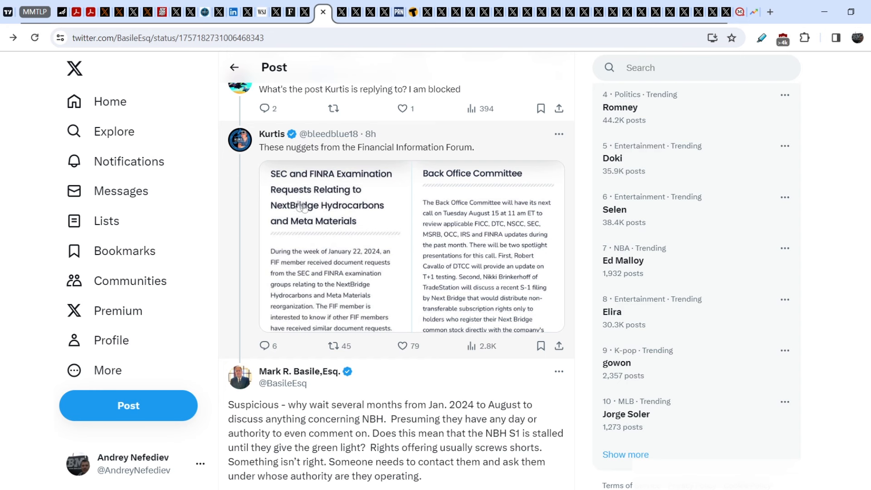
mouse_move(309, 155)
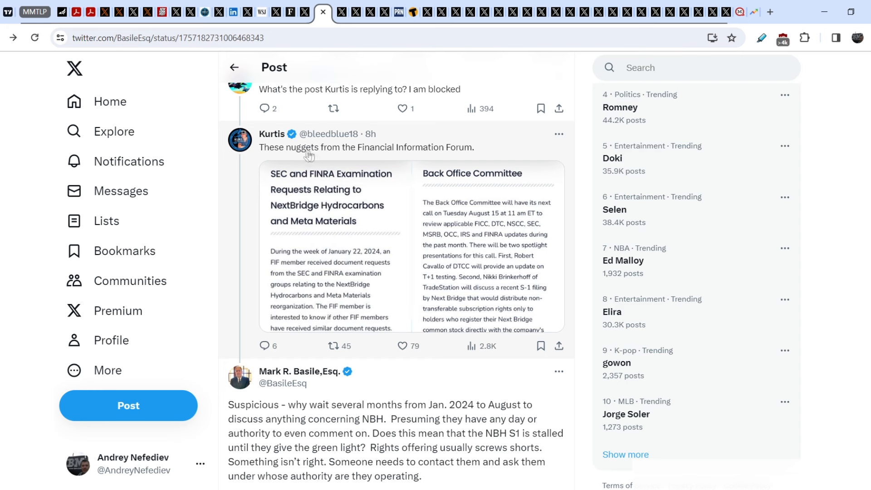
mouse_move(373, 274)
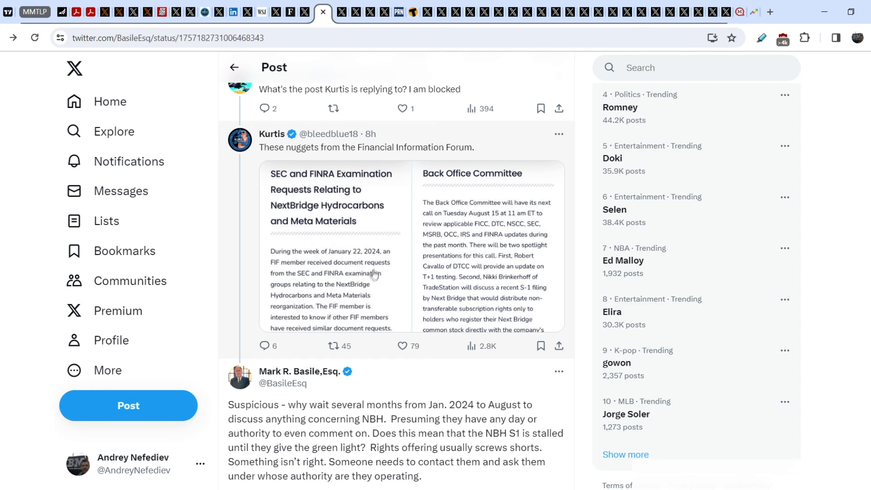
mouse_move(500, 250)
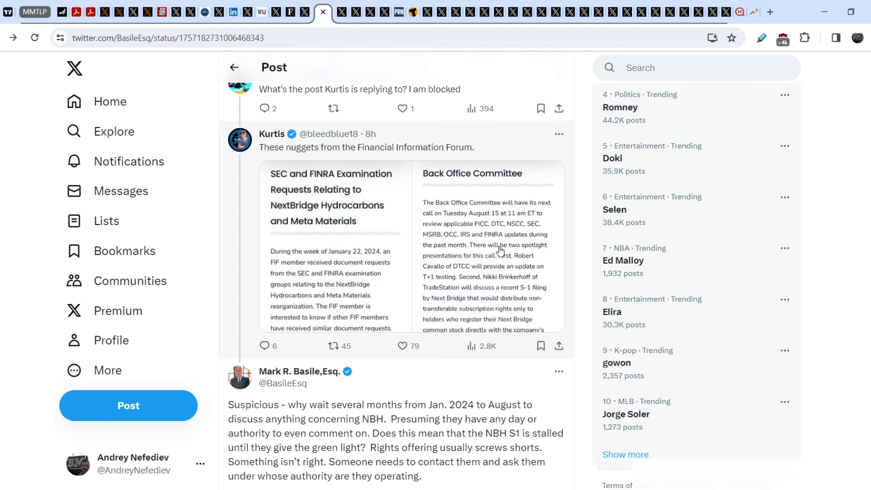
left_click(487, 247)
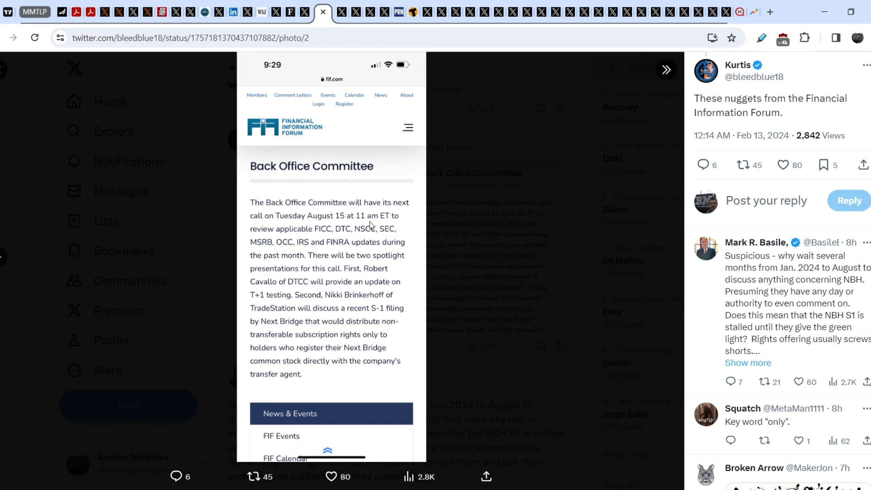
mouse_move(356, 350)
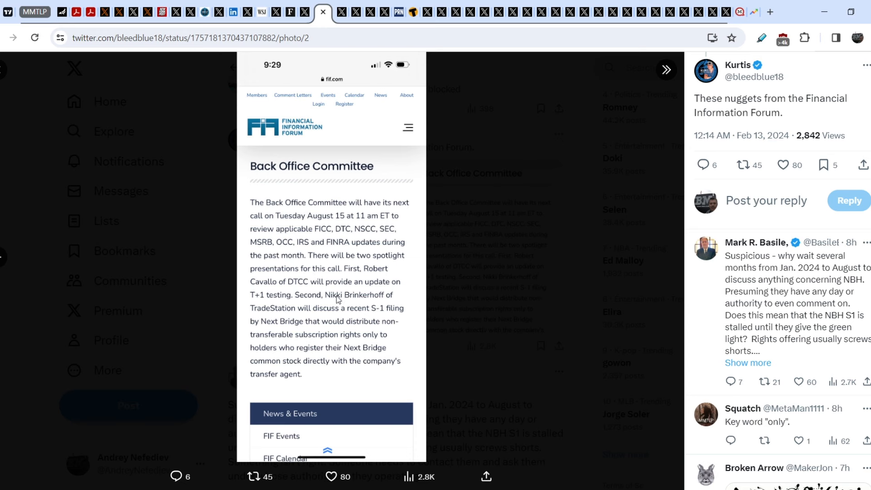
mouse_move(328, 299)
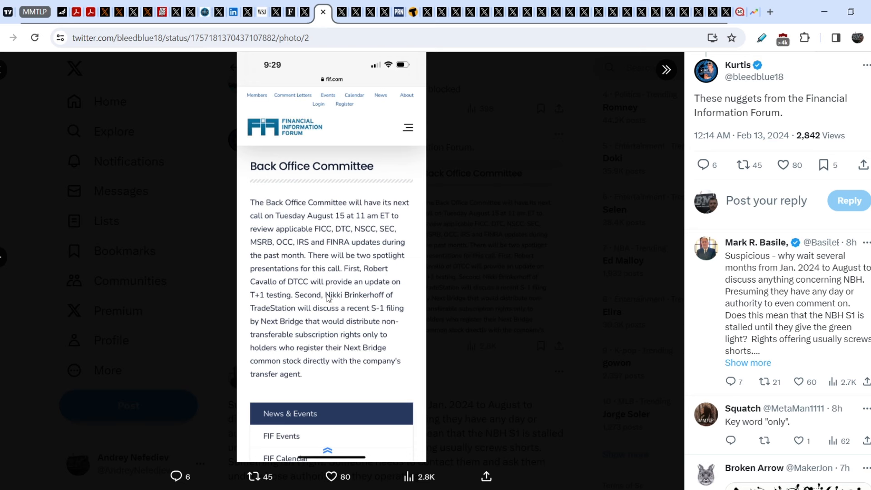
mouse_move(327, 314)
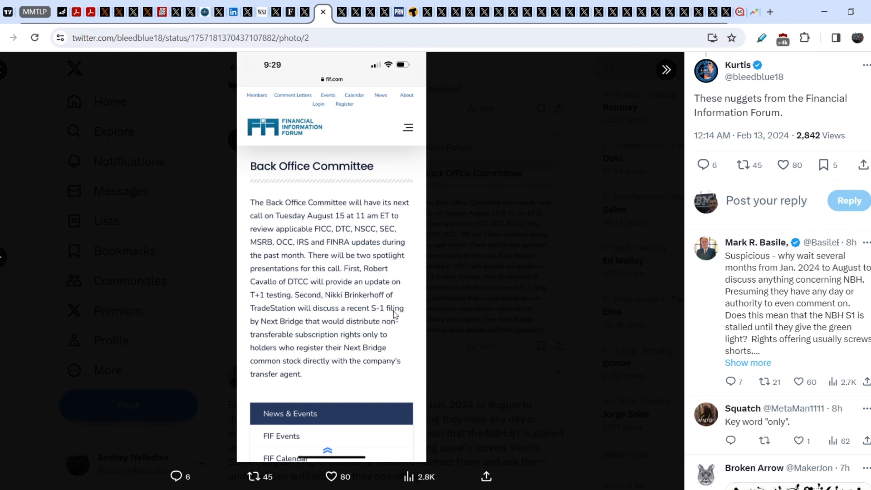
mouse_move(357, 336)
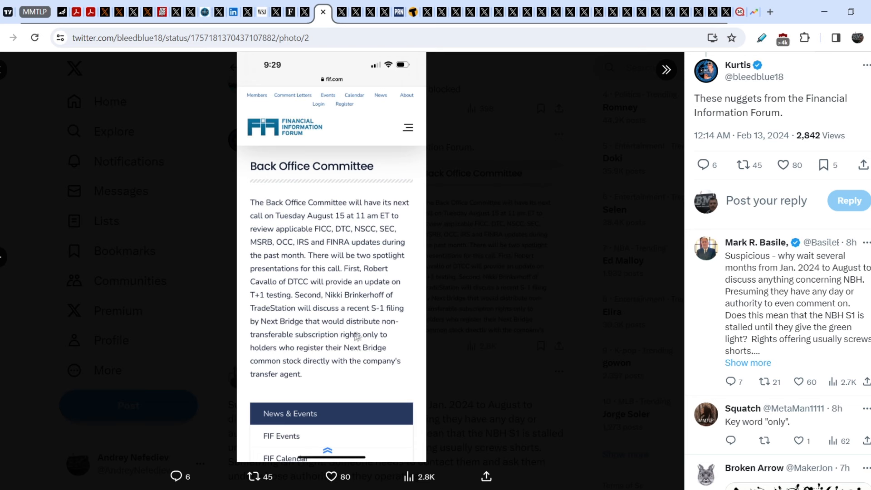
mouse_move(332, 341)
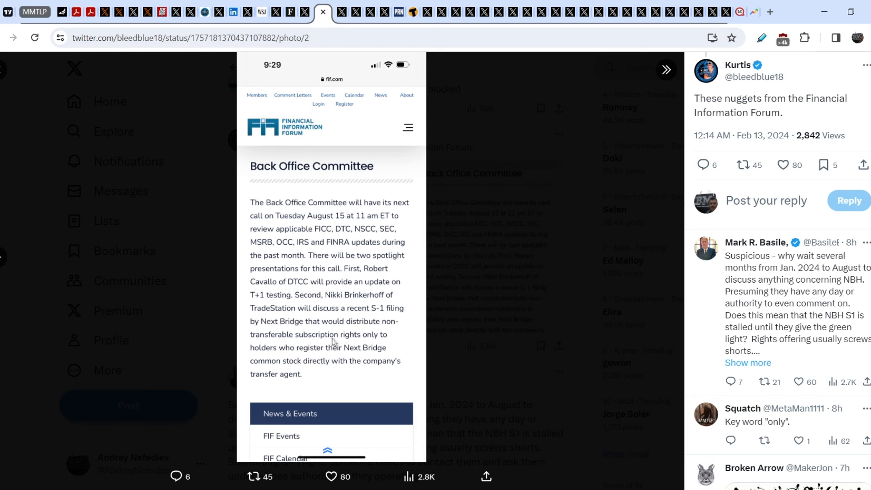
mouse_move(305, 353)
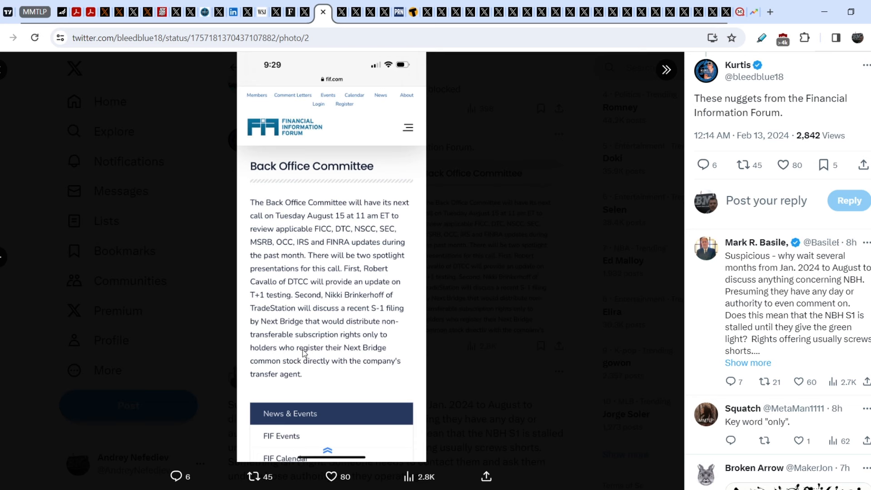
mouse_move(315, 370)
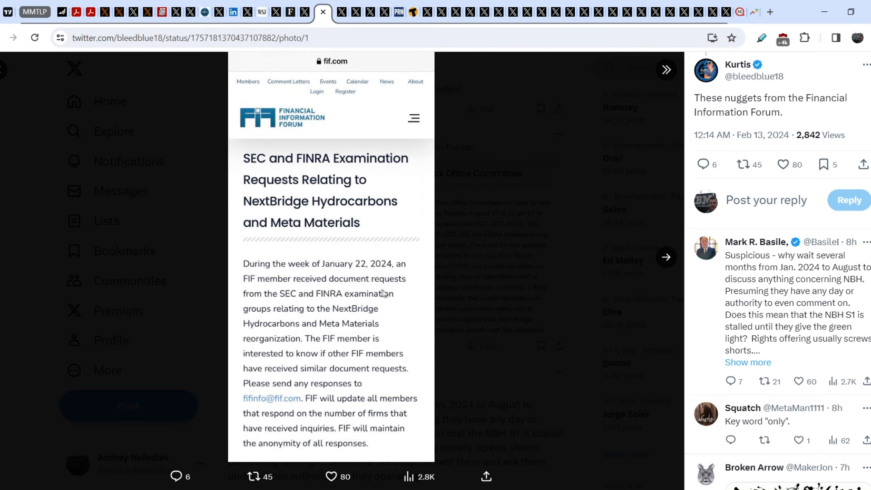
mouse_move(297, 192)
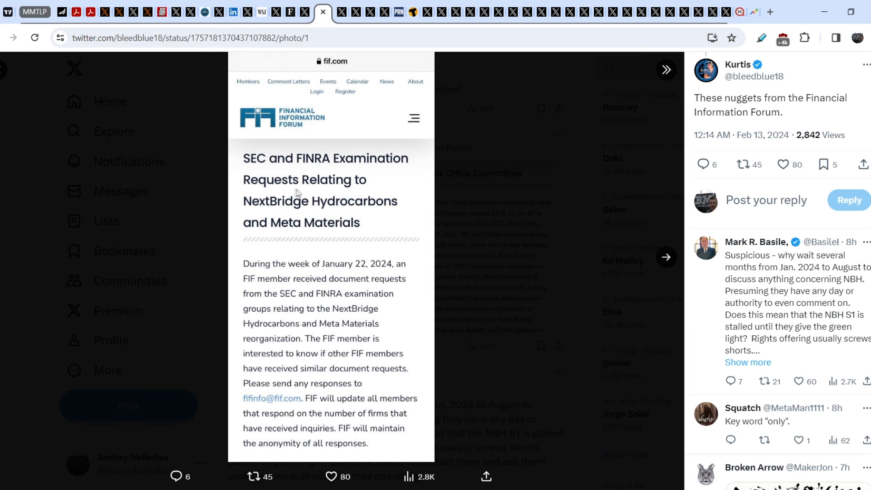
mouse_move(307, 213)
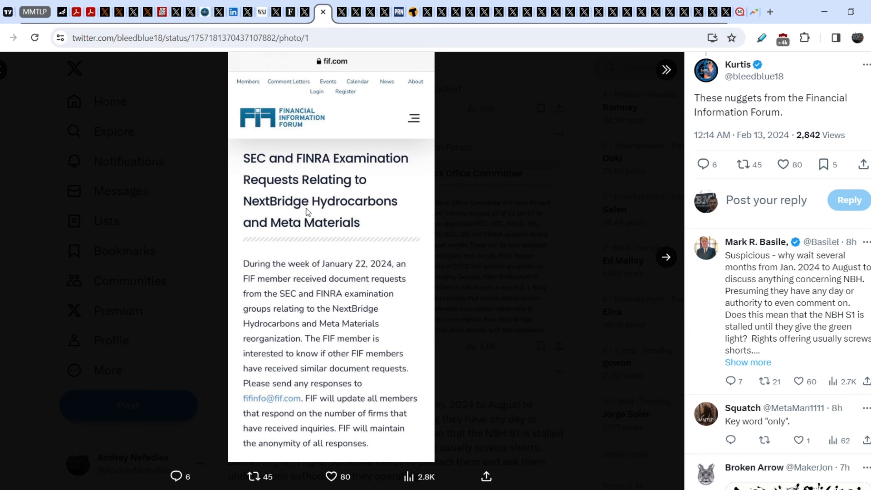
mouse_move(269, 275)
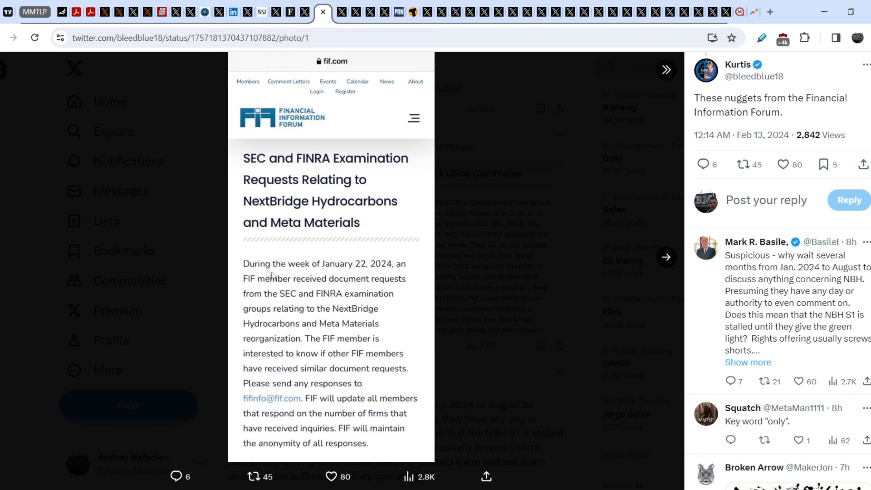
mouse_move(359, 273)
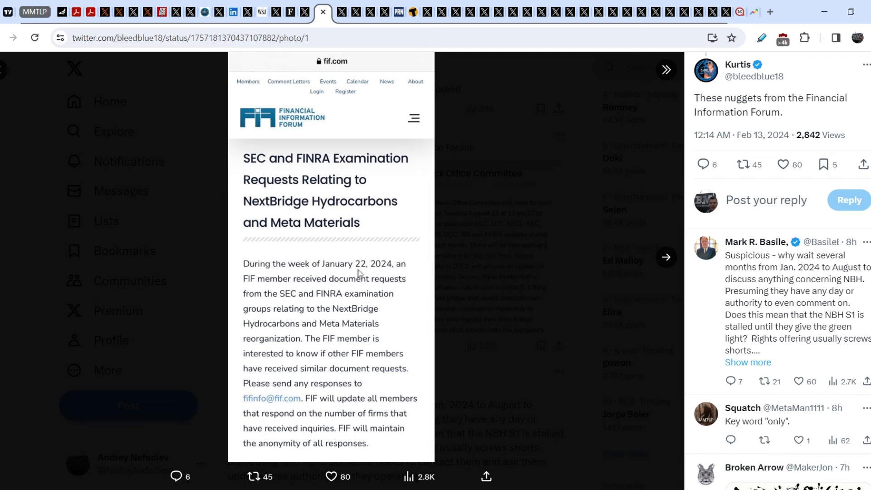
mouse_move(19, 73)
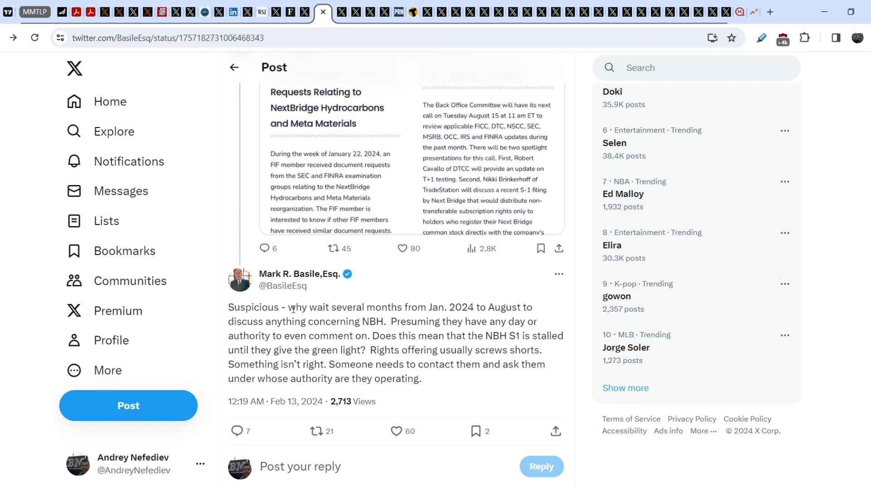
mouse_move(441, 308)
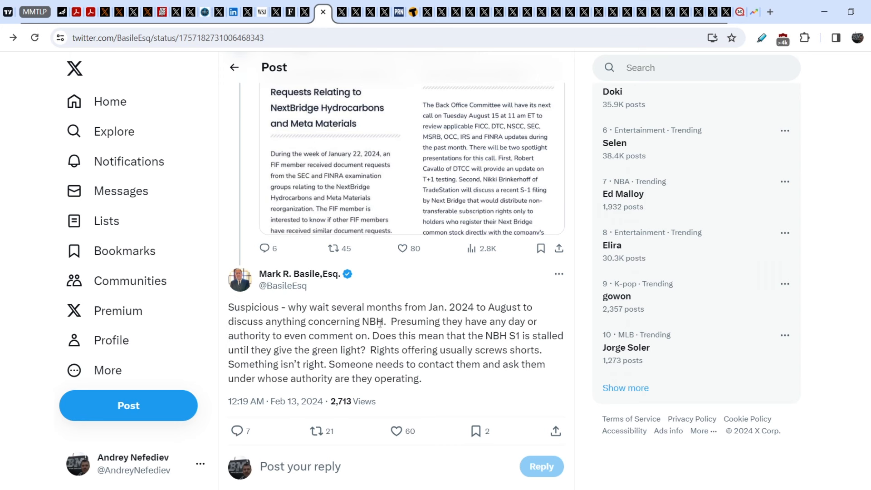
mouse_move(453, 321)
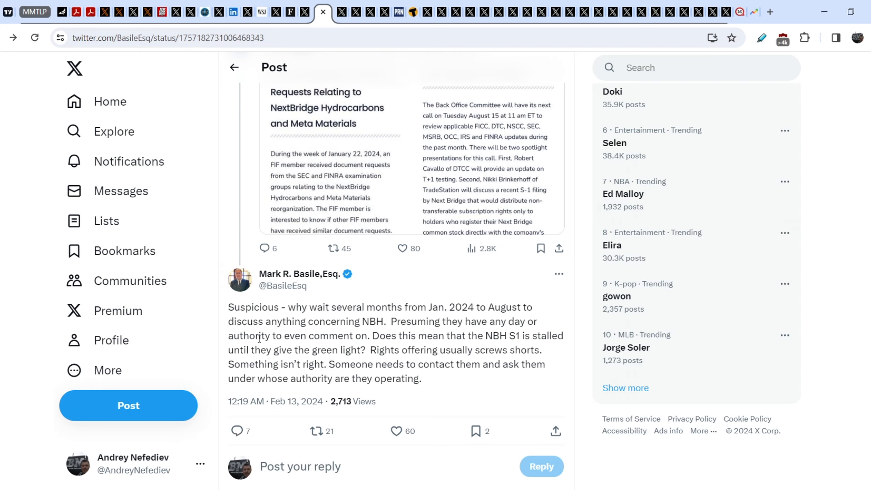
mouse_move(406, 347)
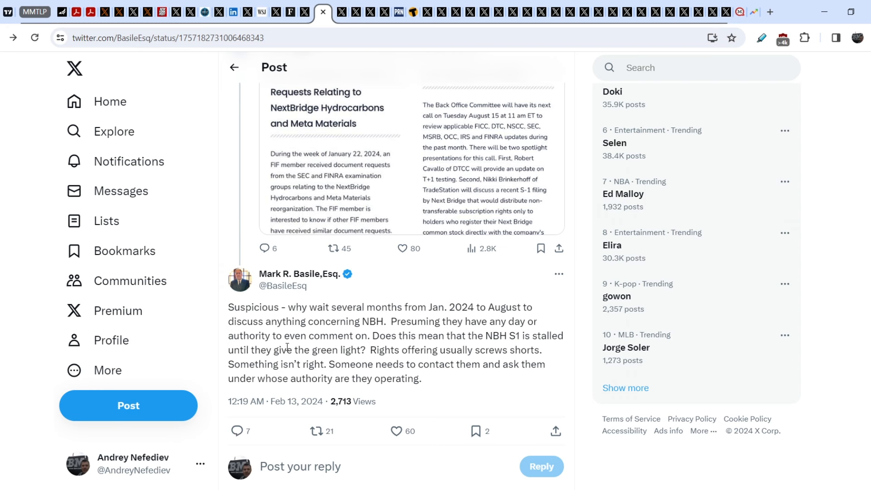
mouse_move(400, 352)
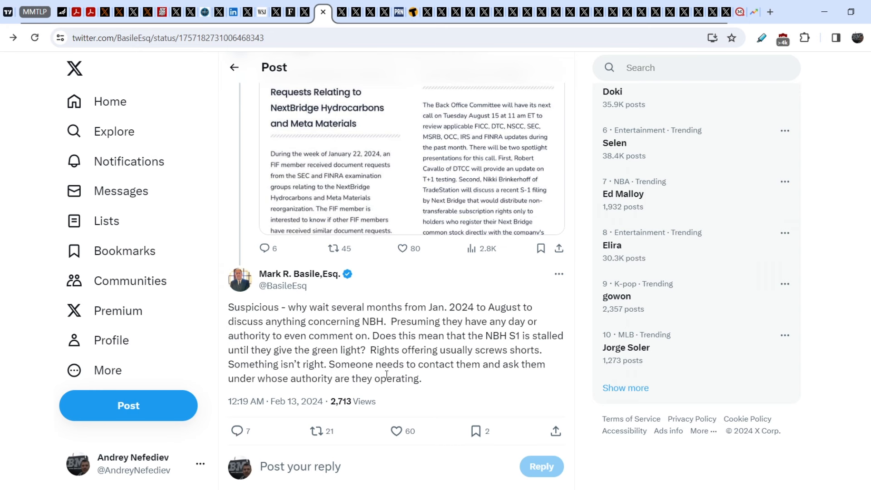
mouse_move(459, 378)
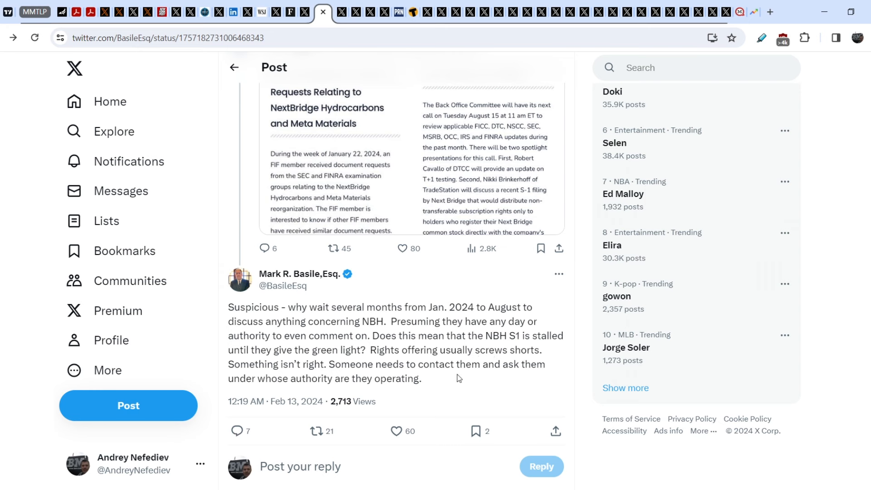
mouse_move(455, 381)
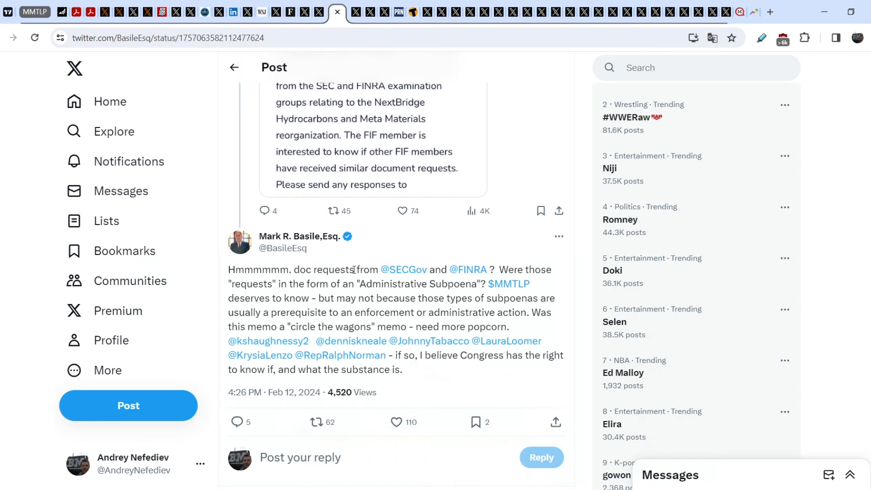
mouse_move(482, 264)
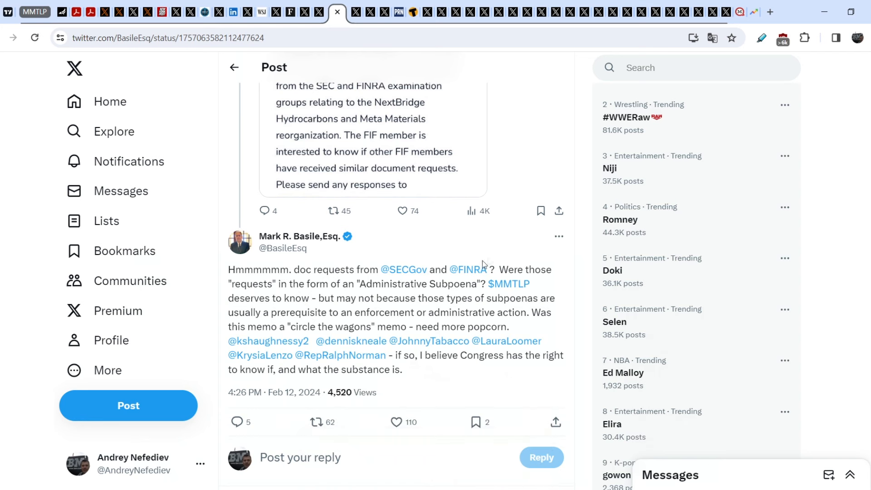
mouse_move(334, 283)
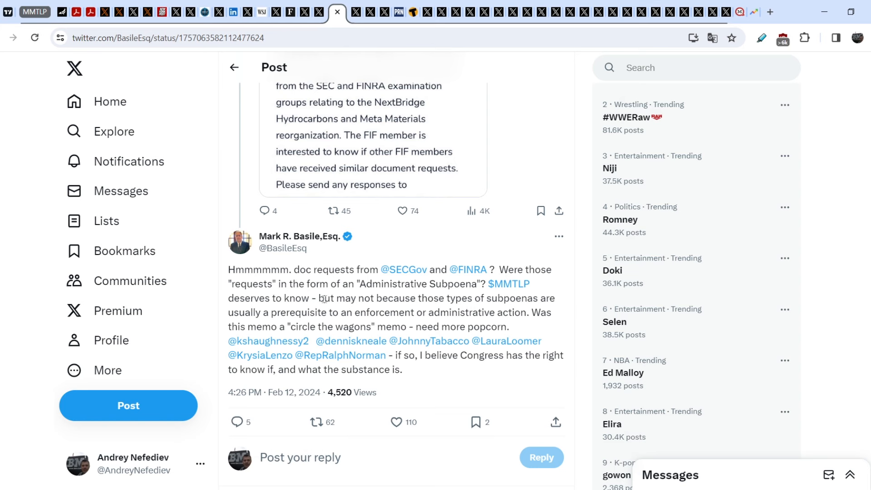
mouse_move(405, 304)
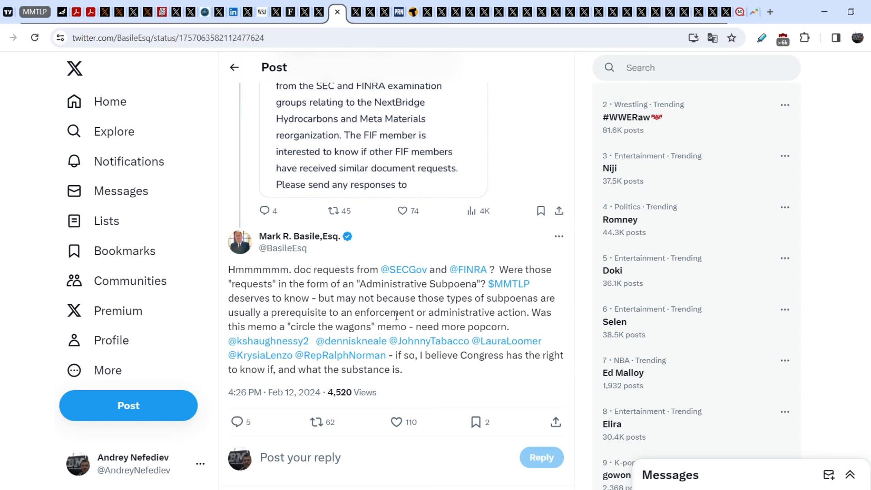
mouse_move(533, 312)
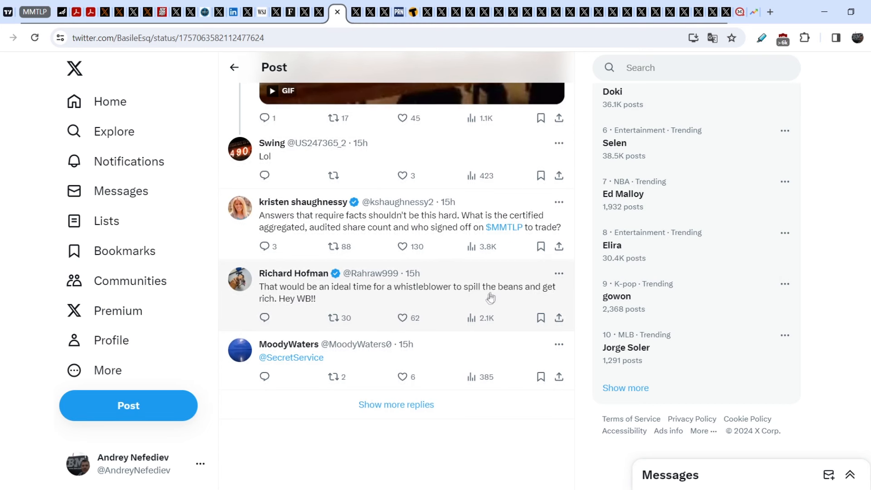
mouse_move(508, 297)
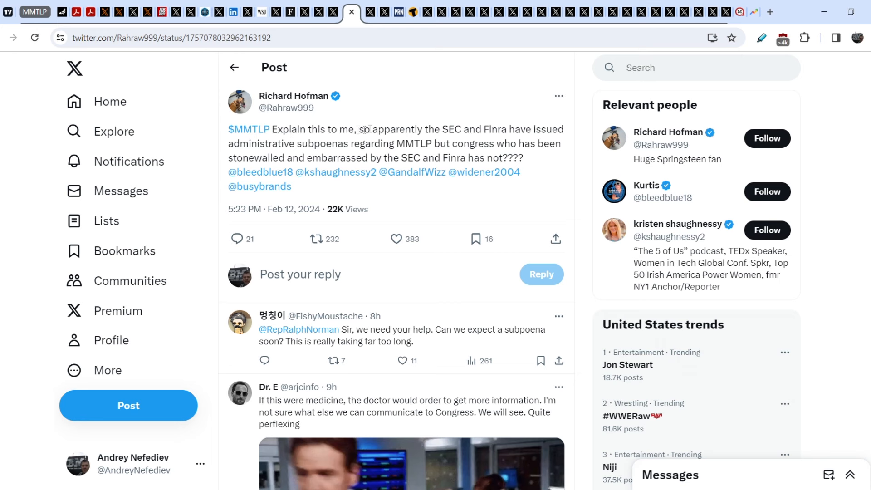
mouse_move(527, 135)
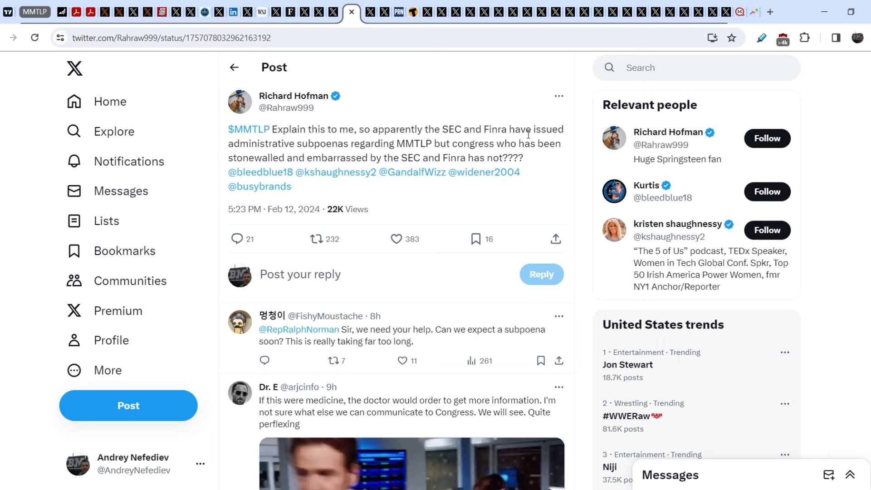
mouse_move(361, 138)
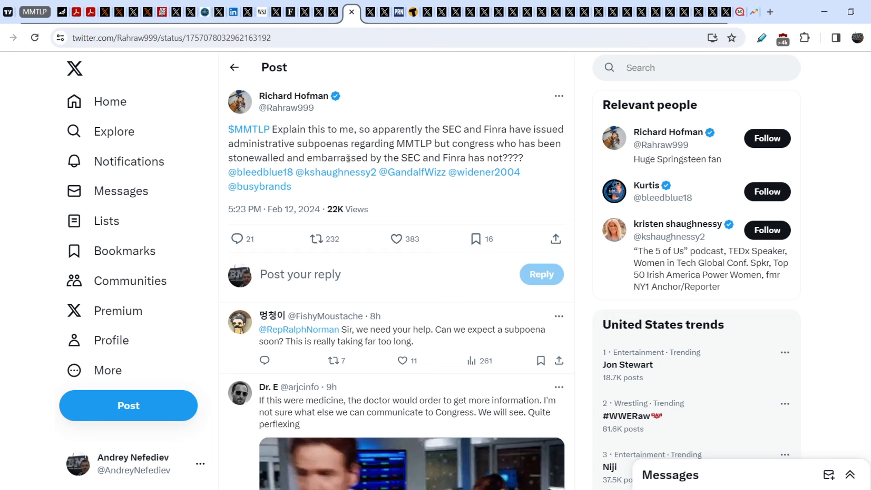
mouse_move(522, 183)
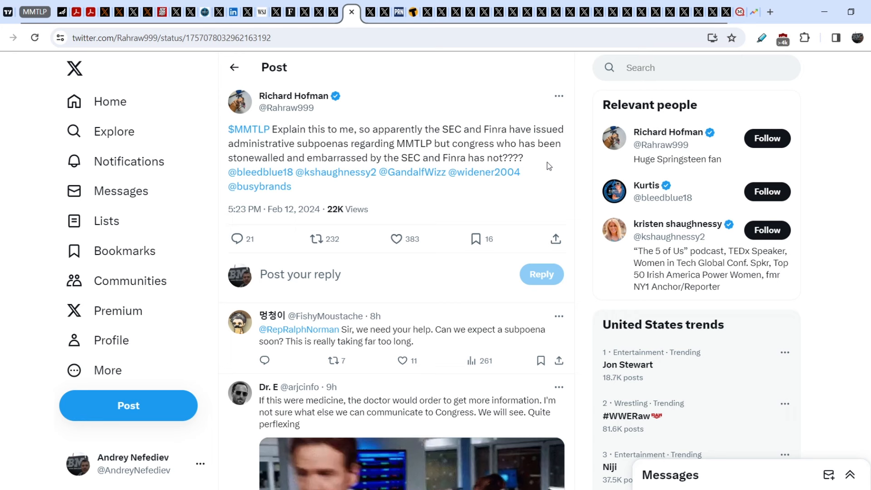
mouse_move(537, 178)
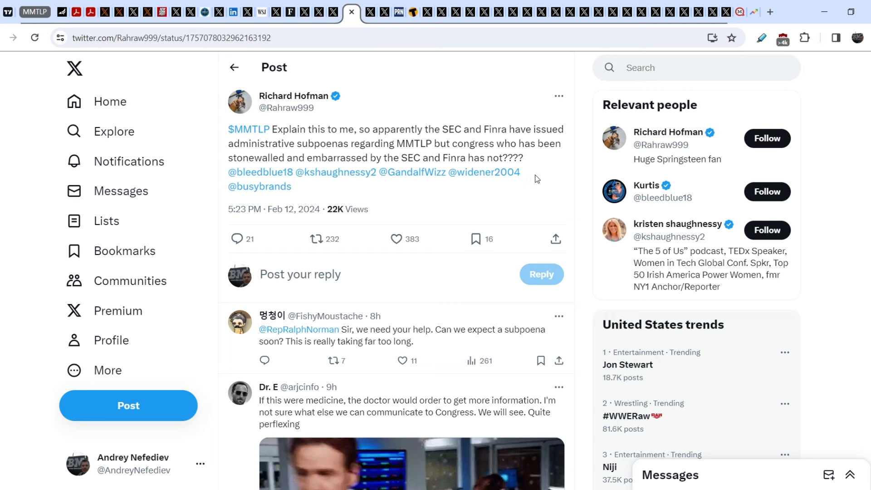
mouse_move(543, 185)
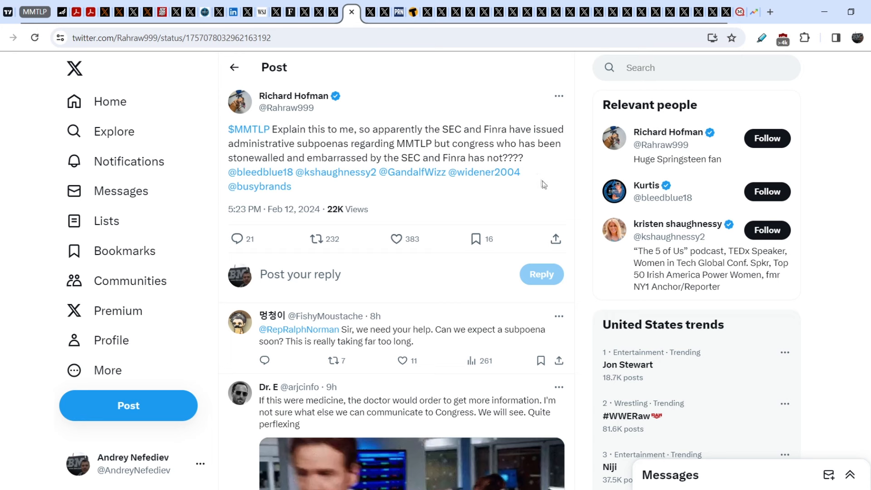
mouse_move(554, 180)
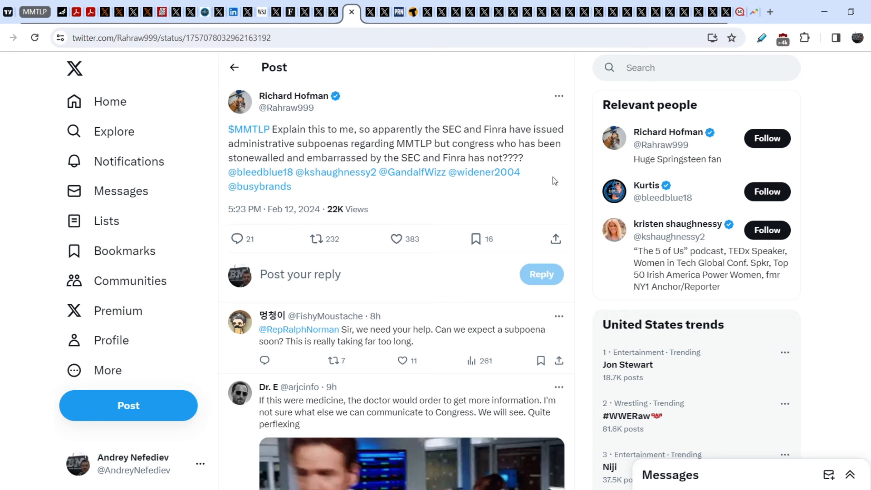
mouse_move(578, 178)
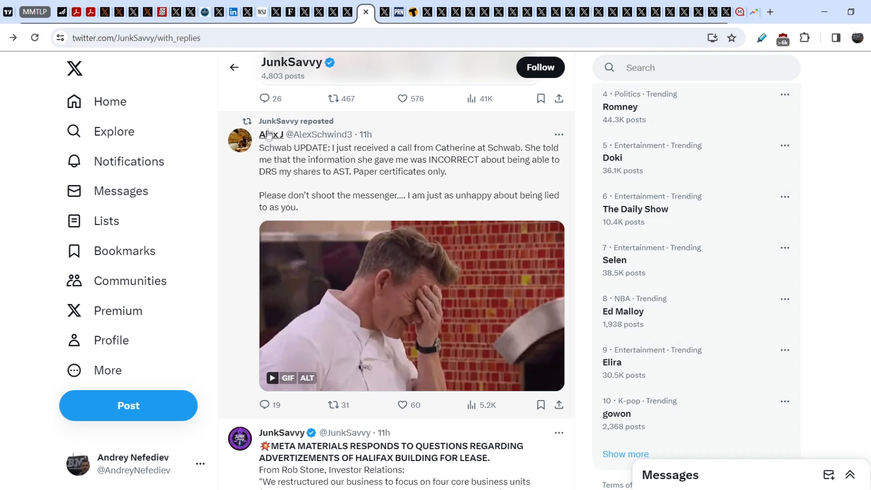
mouse_move(413, 146)
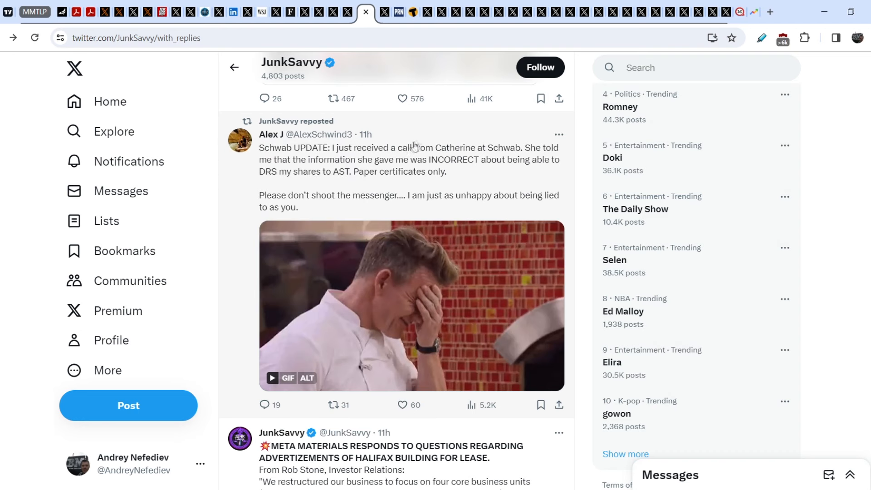
mouse_move(273, 154)
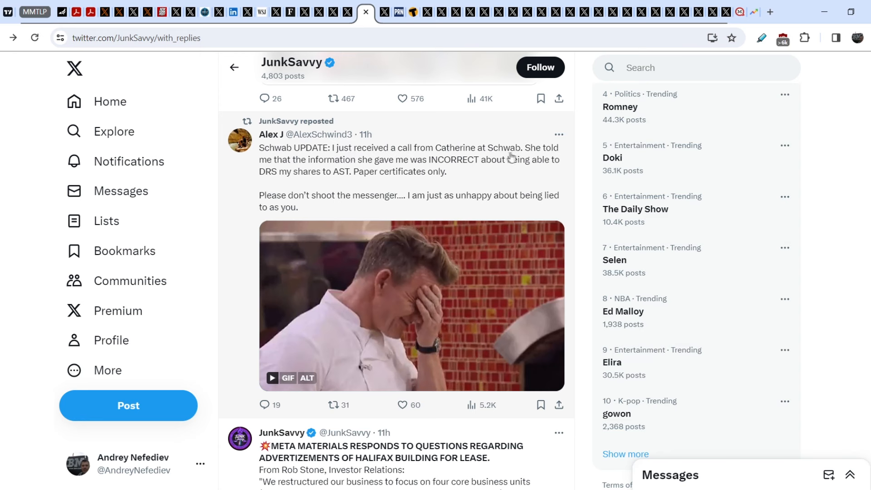
mouse_move(406, 169)
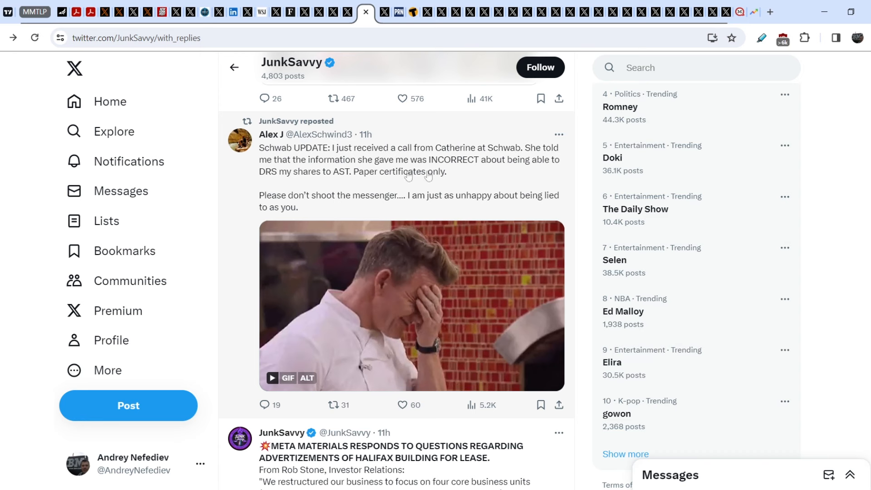
mouse_move(346, 180)
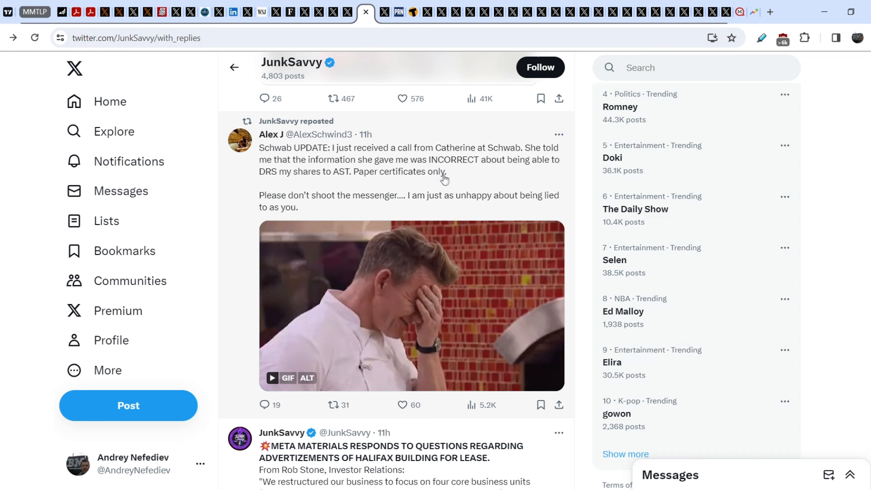
mouse_move(368, 203)
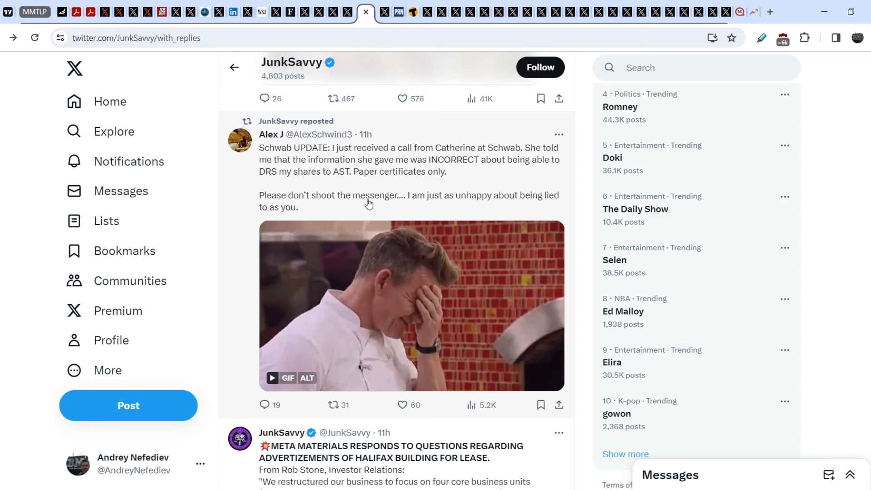
mouse_move(415, 203)
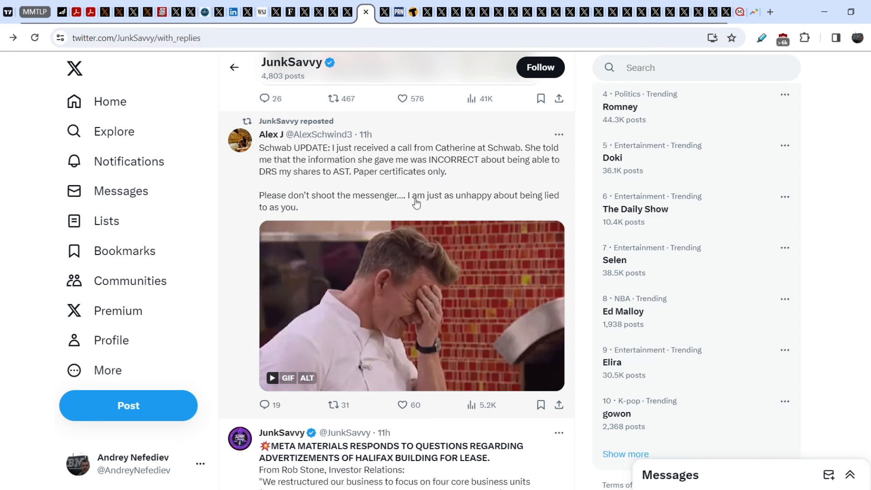
mouse_move(383, 192)
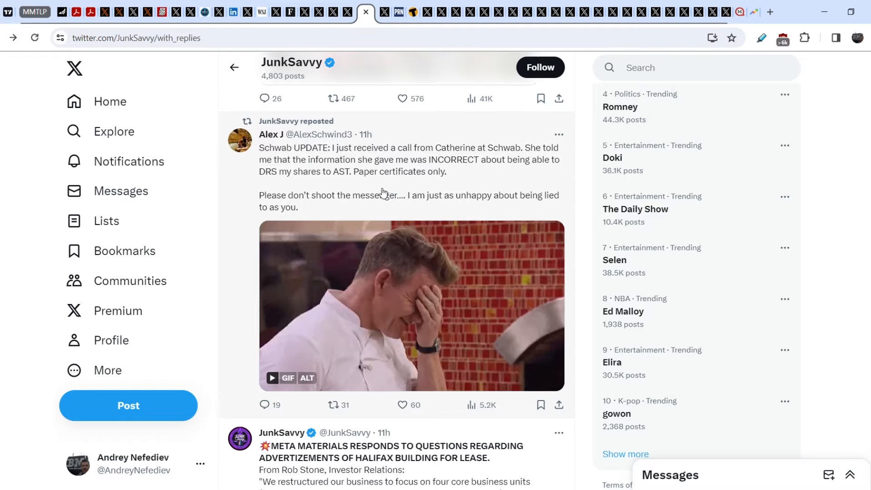
Move down JunkSavvy's replies past the Schwab repost to the E*Trade paper-certificate answer about AST.
scroll("down", 3)
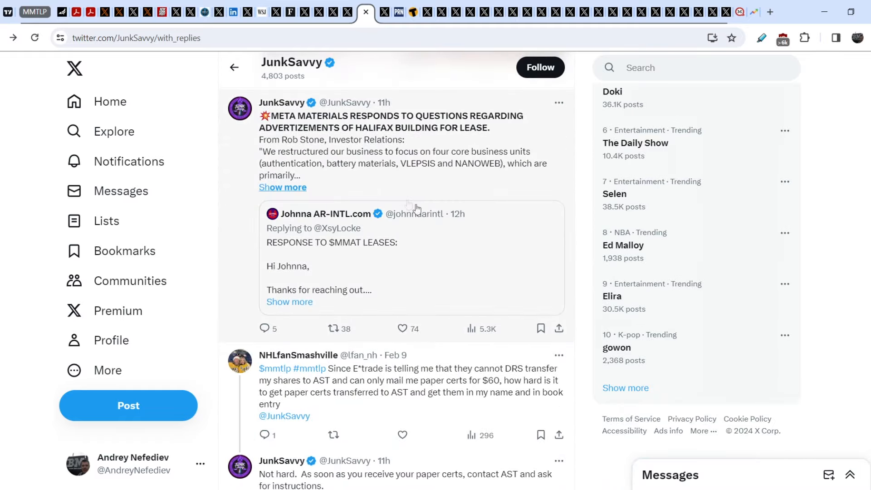
scroll("down", 3)
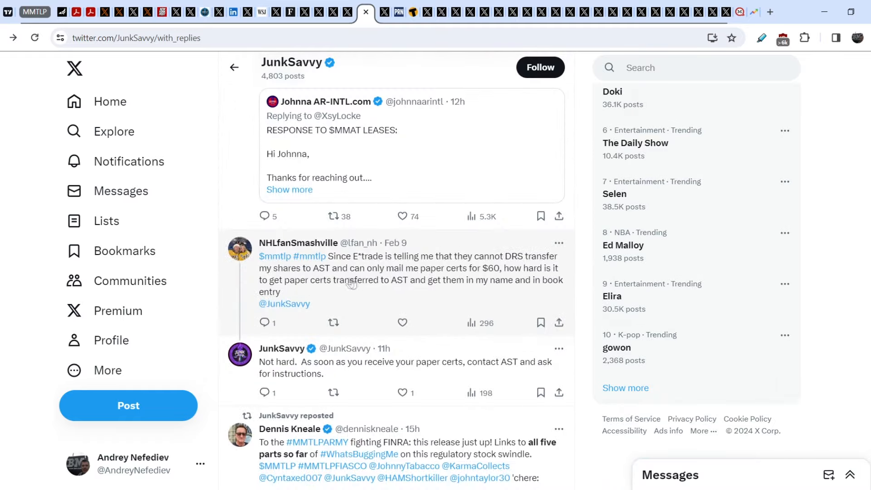
mouse_move(376, 279)
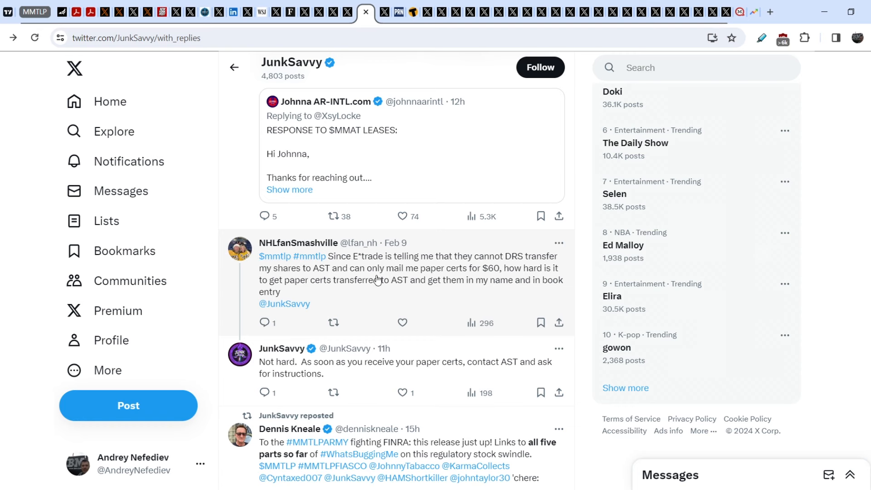
mouse_move(335, 266)
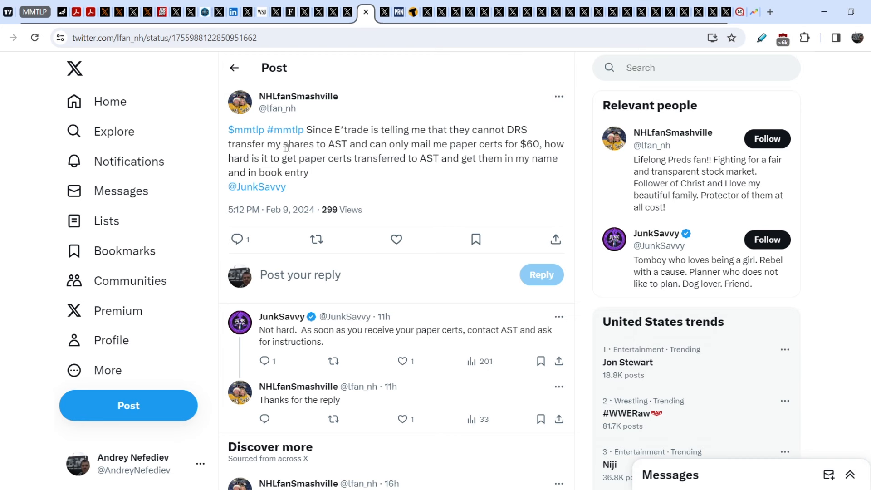
mouse_move(381, 142)
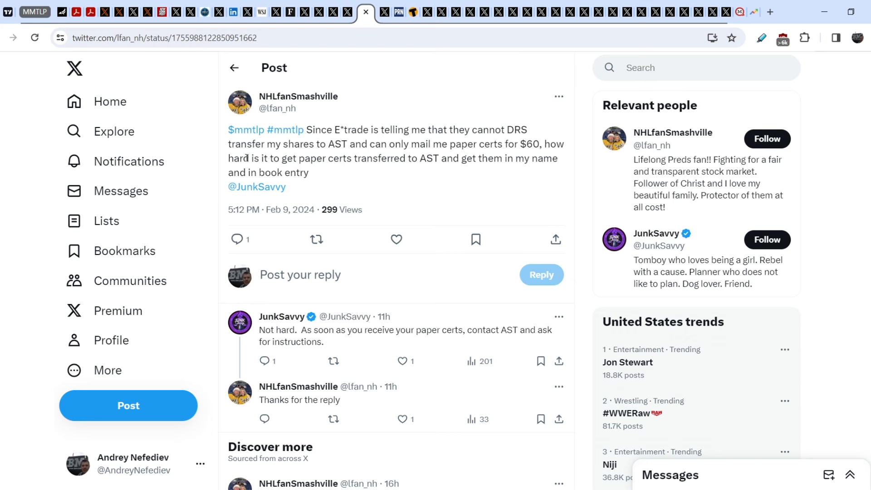
mouse_move(415, 169)
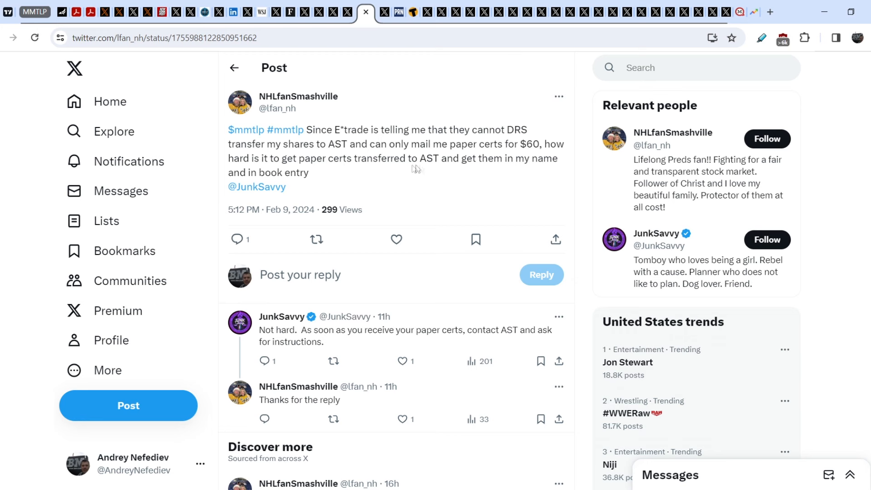
mouse_move(366, 183)
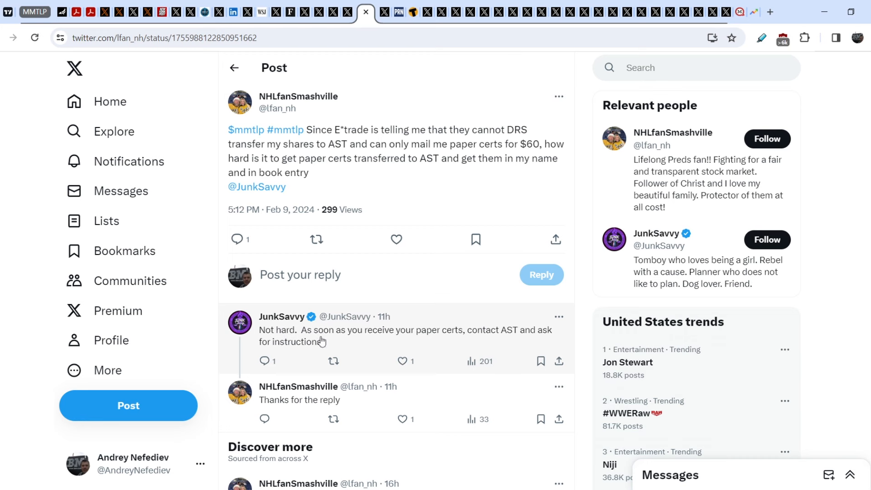
mouse_move(389, 338)
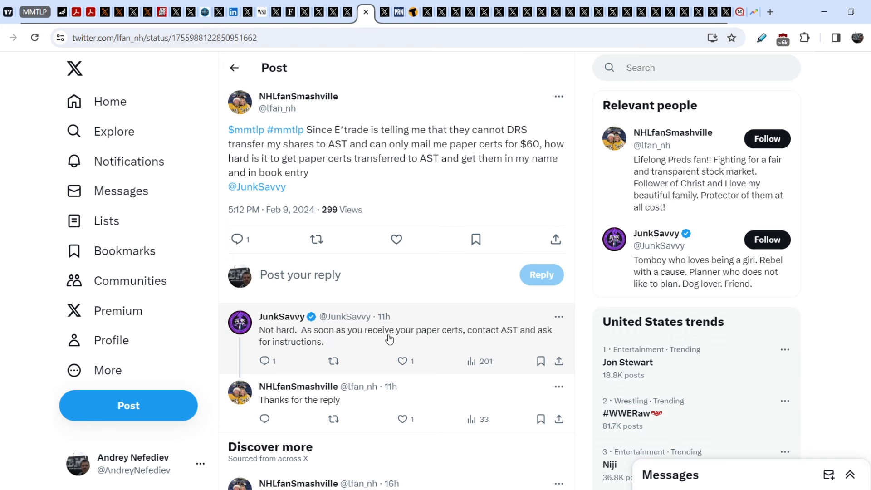
mouse_move(343, 347)
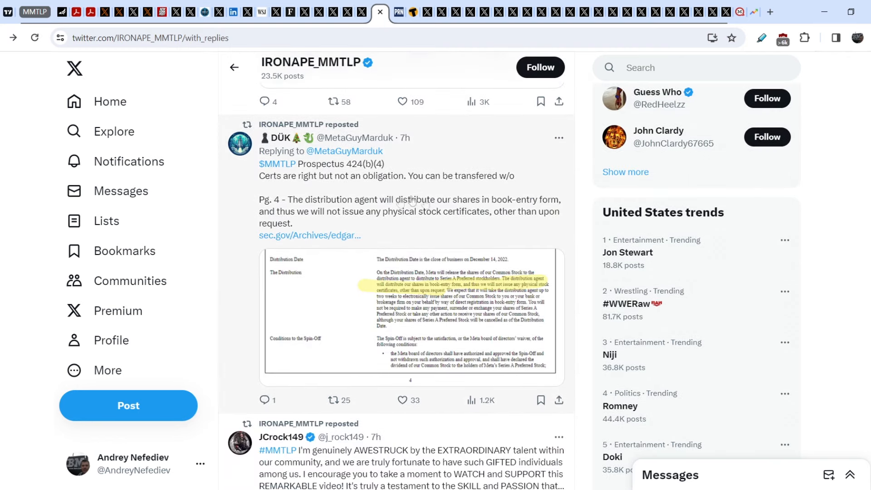
mouse_move(447, 300)
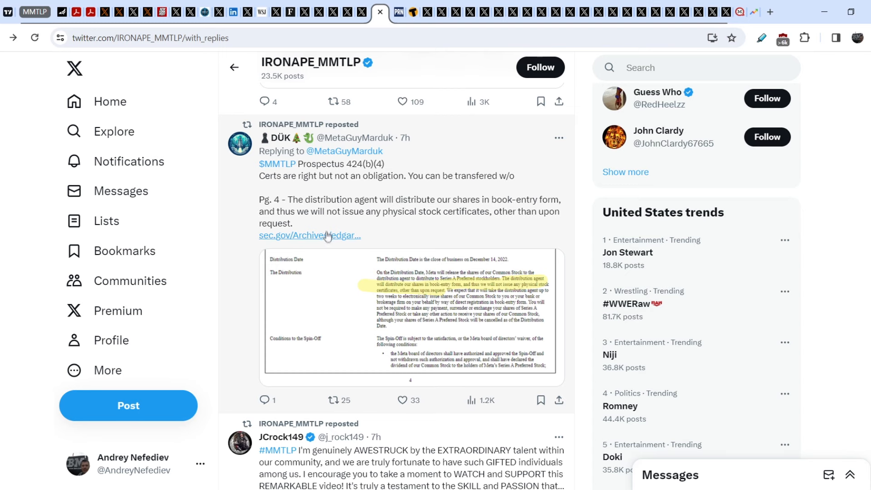
mouse_move(310, 235)
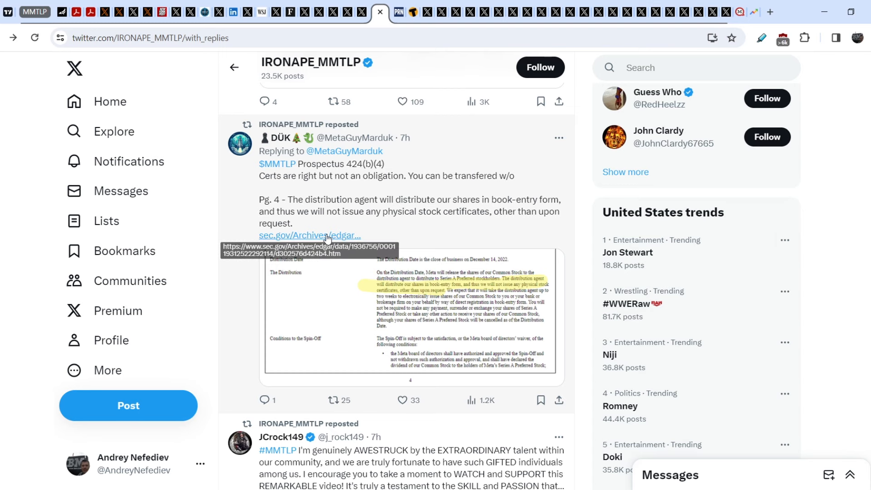
Enlarge the Prospectus 424(b)(4) page screenshot from MetaGuyMarduk's repost.
left_click(309, 235)
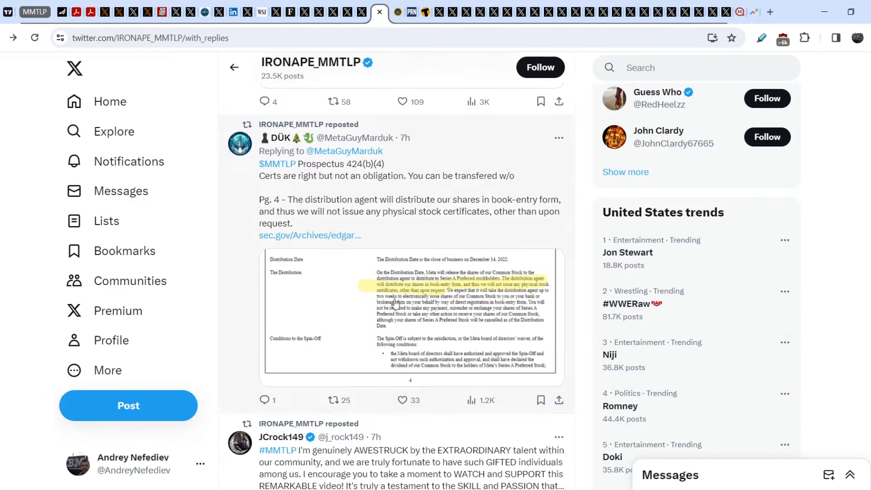
left_click(413, 315)
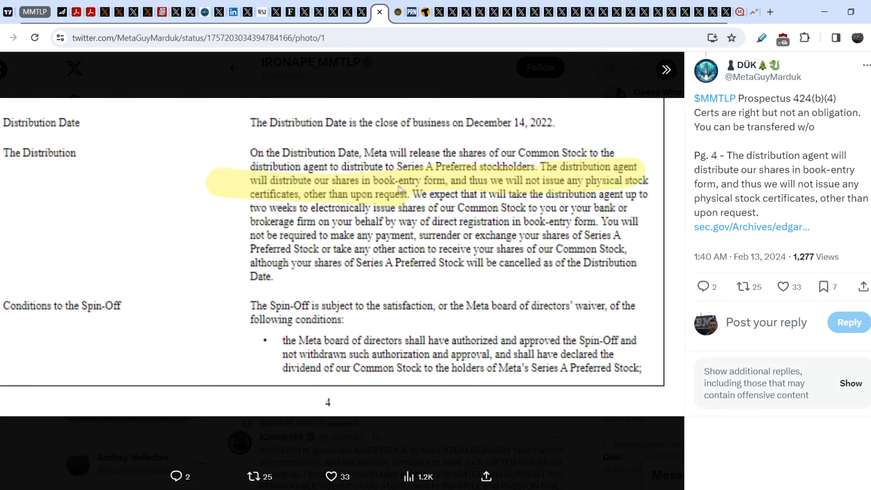
mouse_move(546, 194)
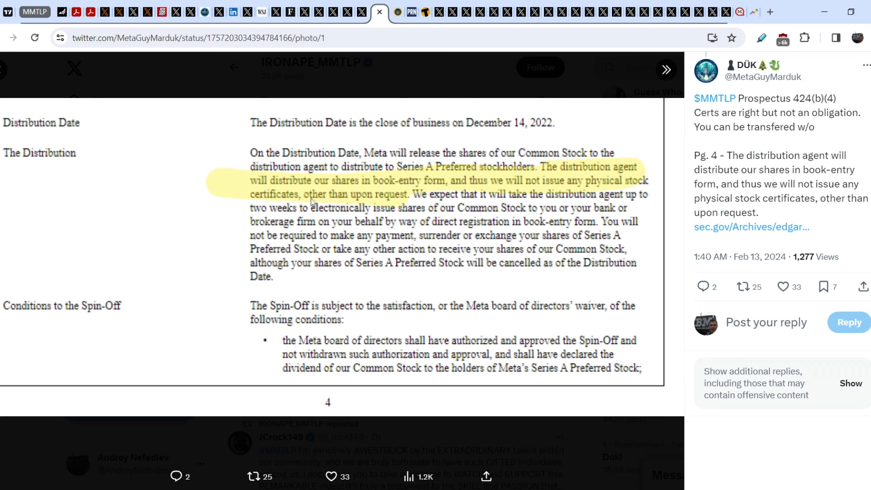
mouse_move(409, 196)
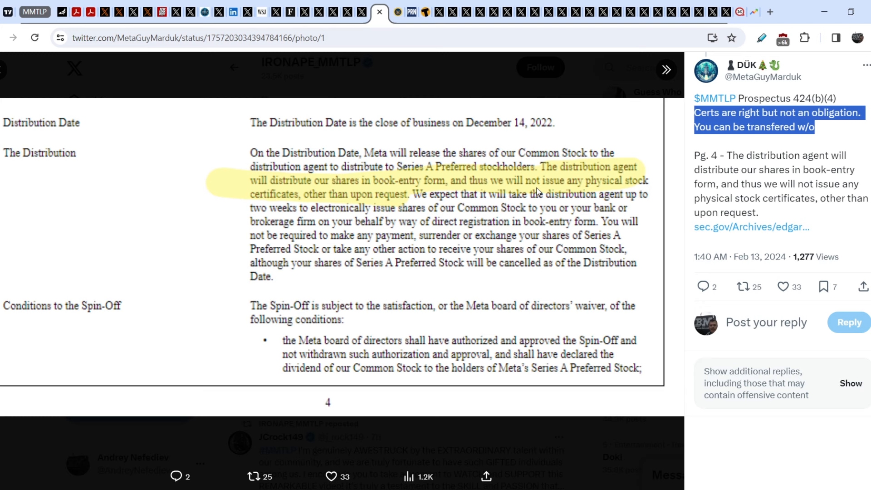
mouse_move(465, 216)
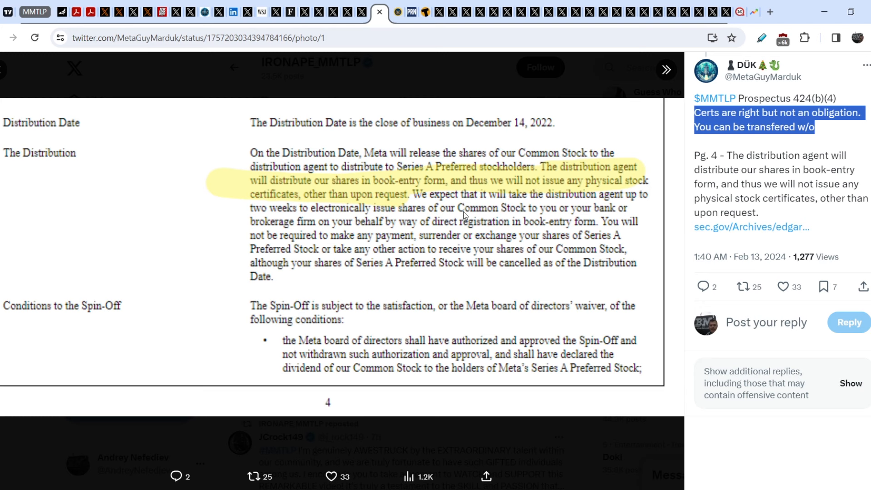